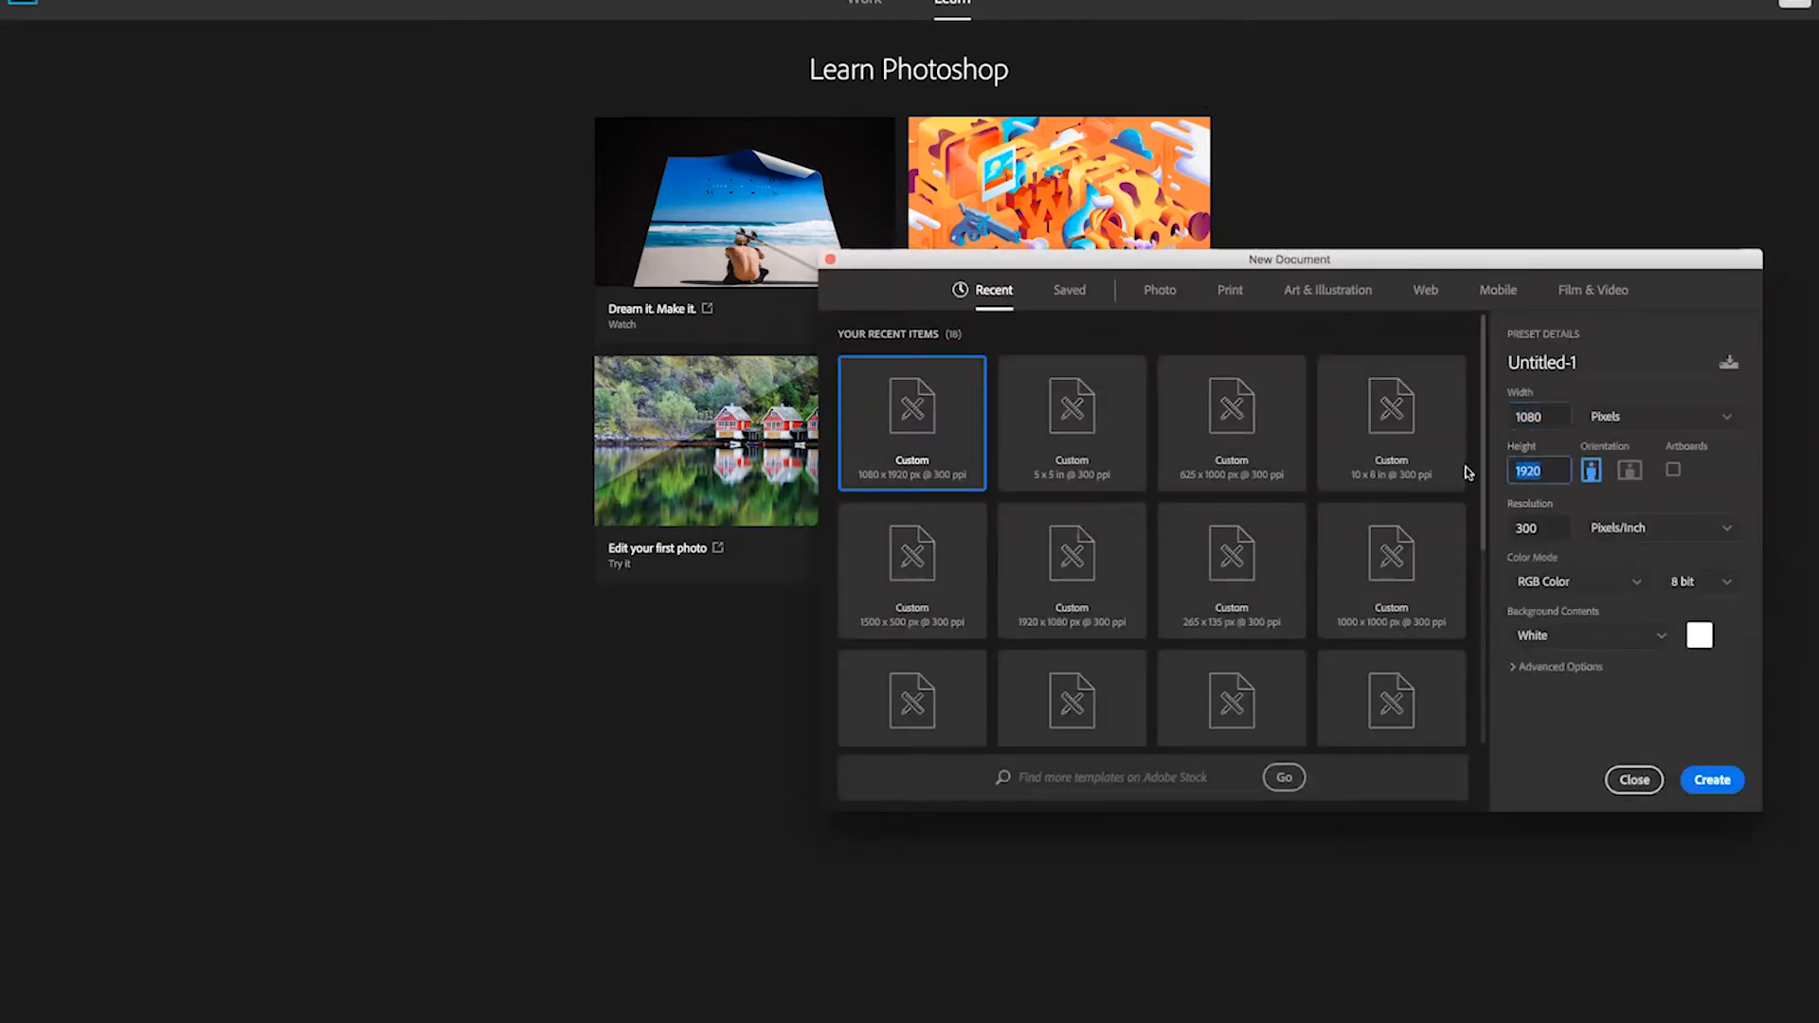
- Create the Untitled-1 document at 1080×1920 px, 300 ppi, in RGB Color
{"action": "left_click", "coordinate": [1538, 528]}
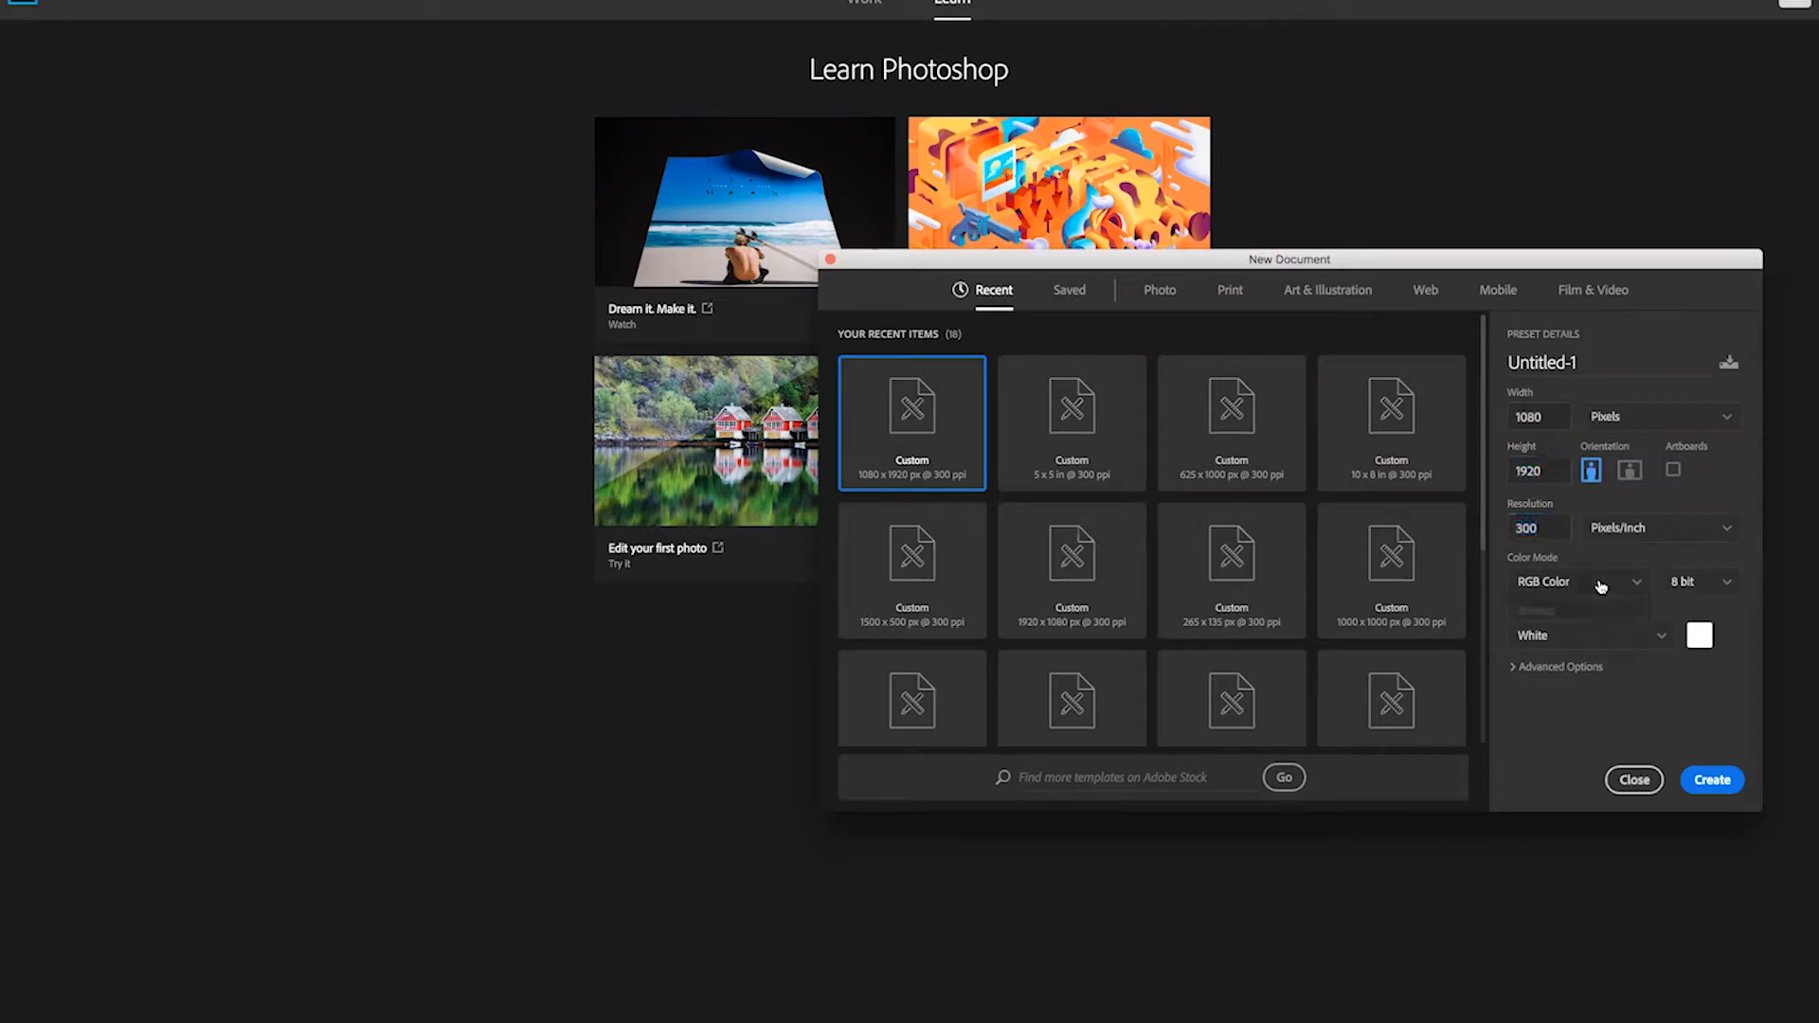
{"action": "left_click", "coordinate": [1578, 581]}
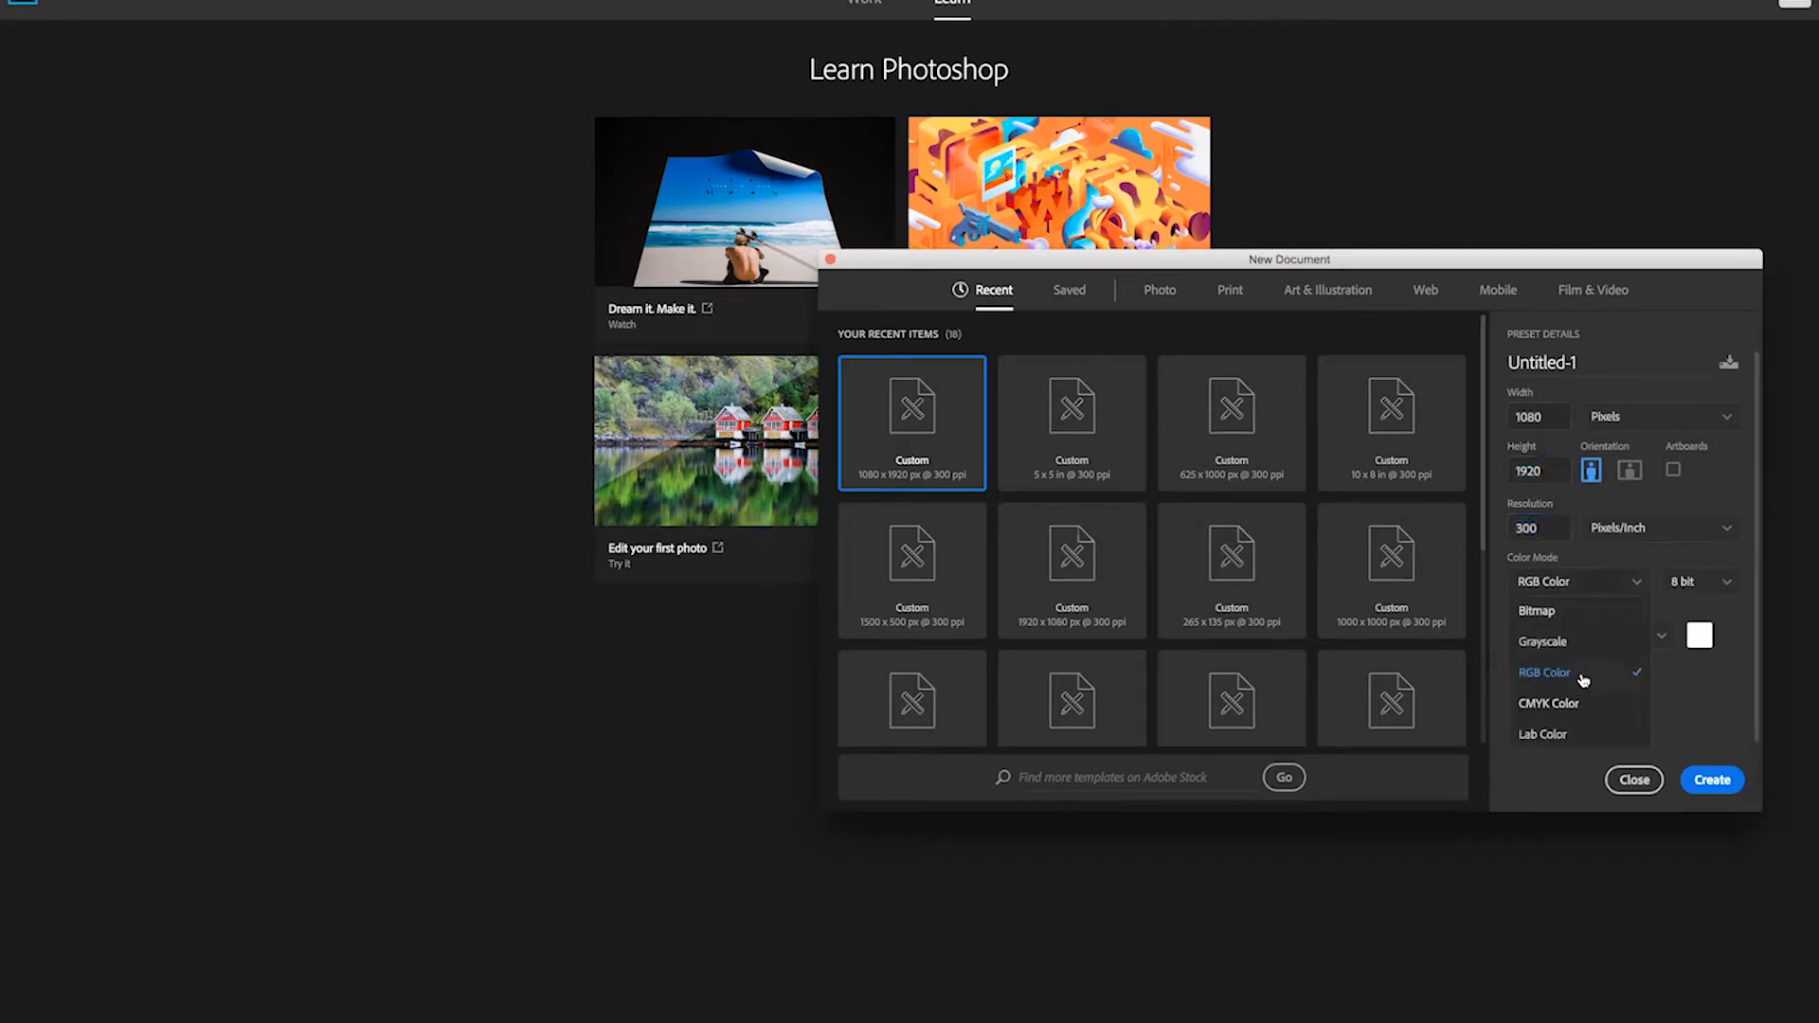
{"action": "left_click", "coordinate": [1544, 672]}
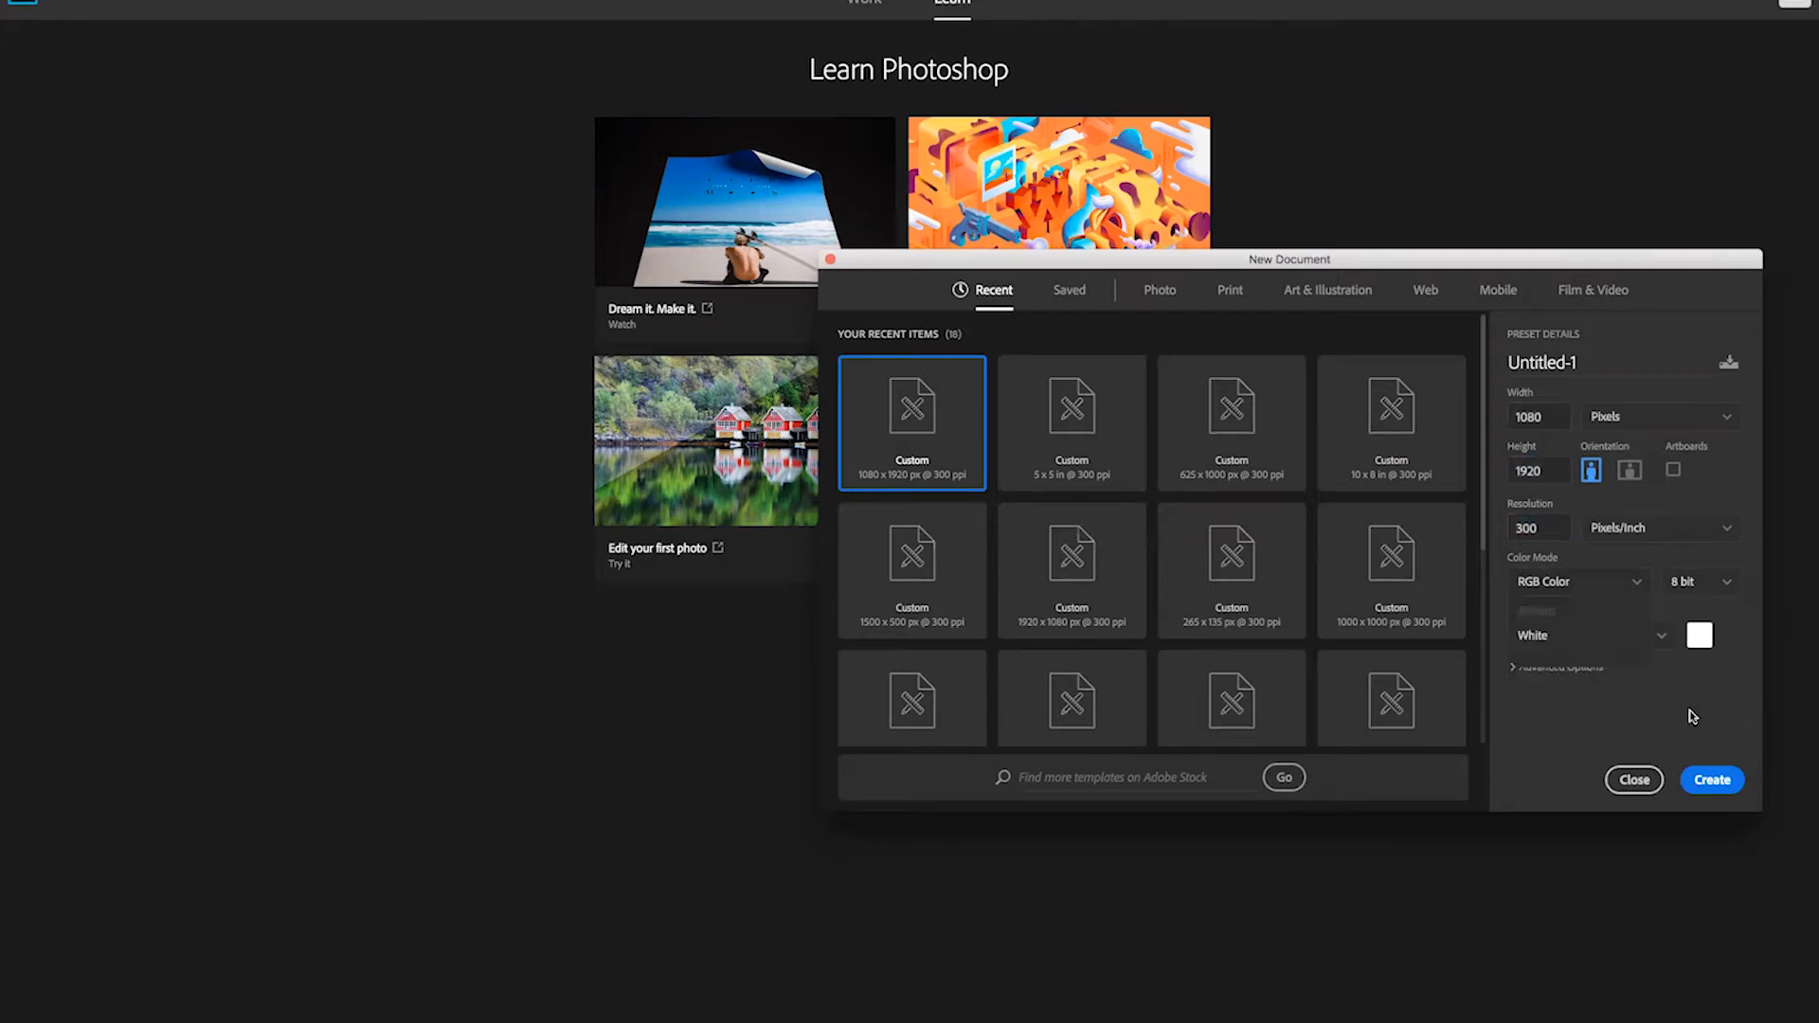
{"action": "left_click", "coordinate": [1711, 780]}
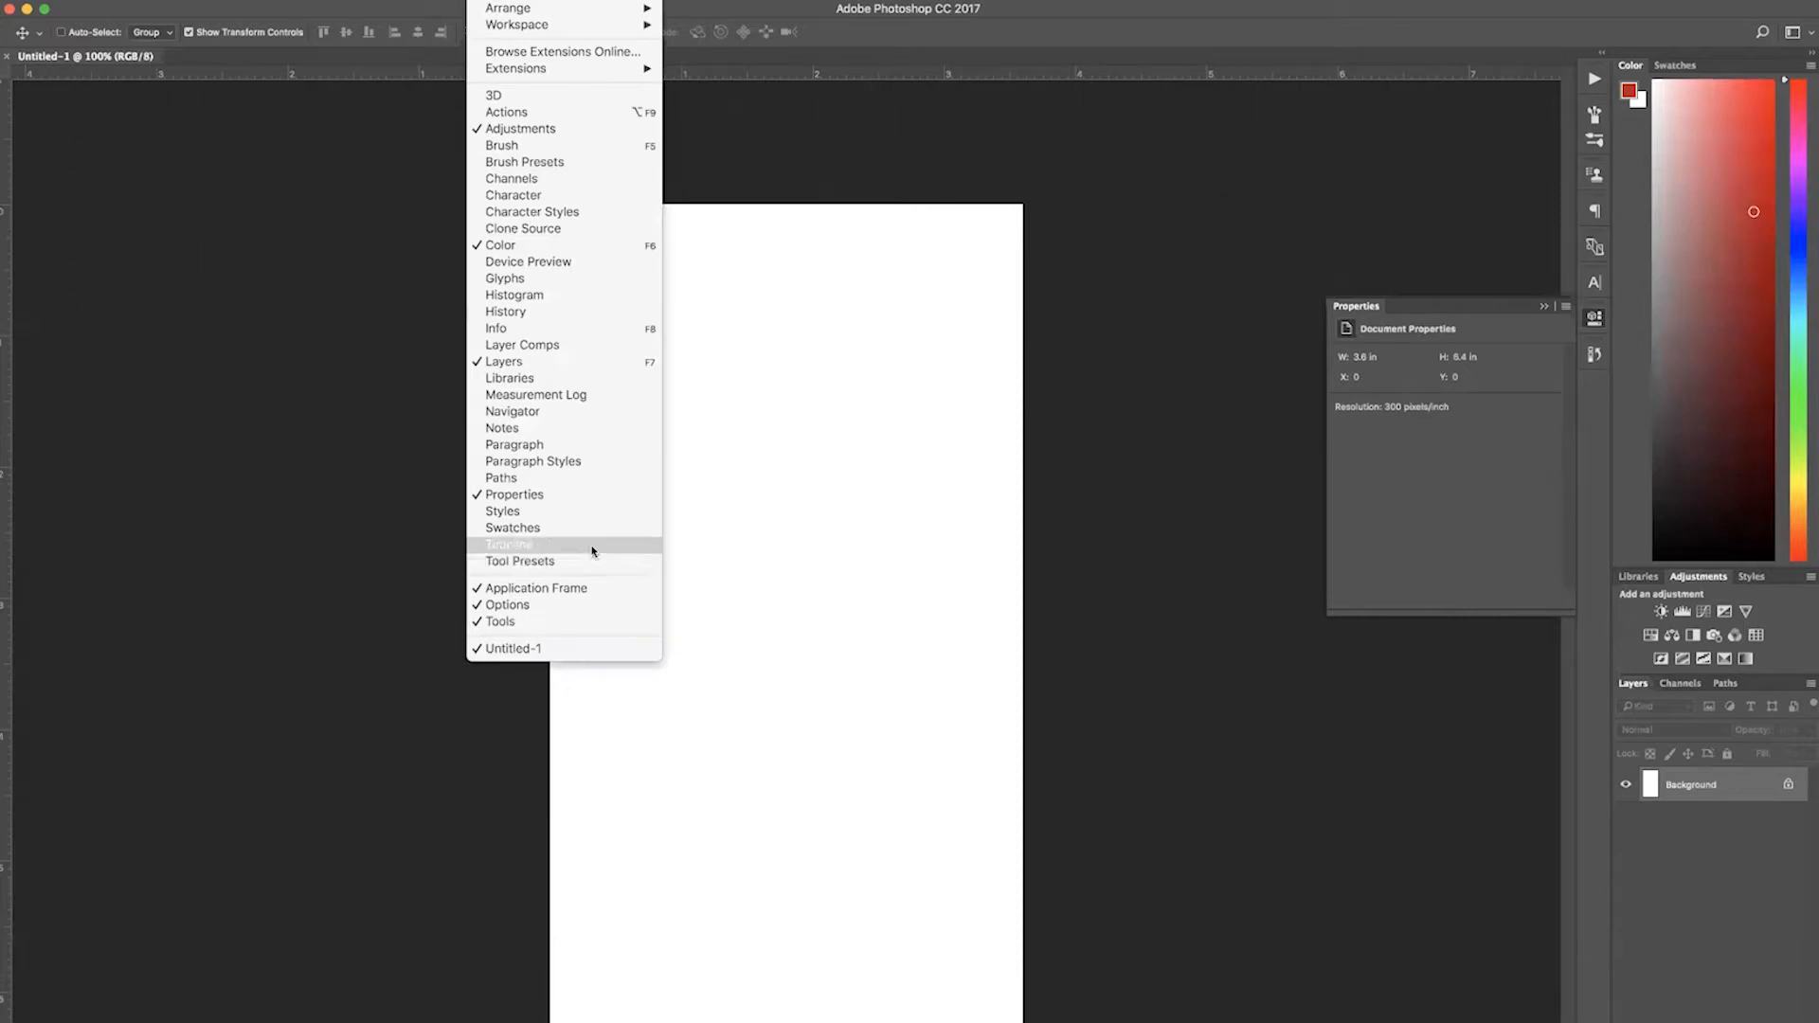
- Show the Timeline panel and convert it to a video timeline
{"action": "left_click", "coordinate": [509, 544]}
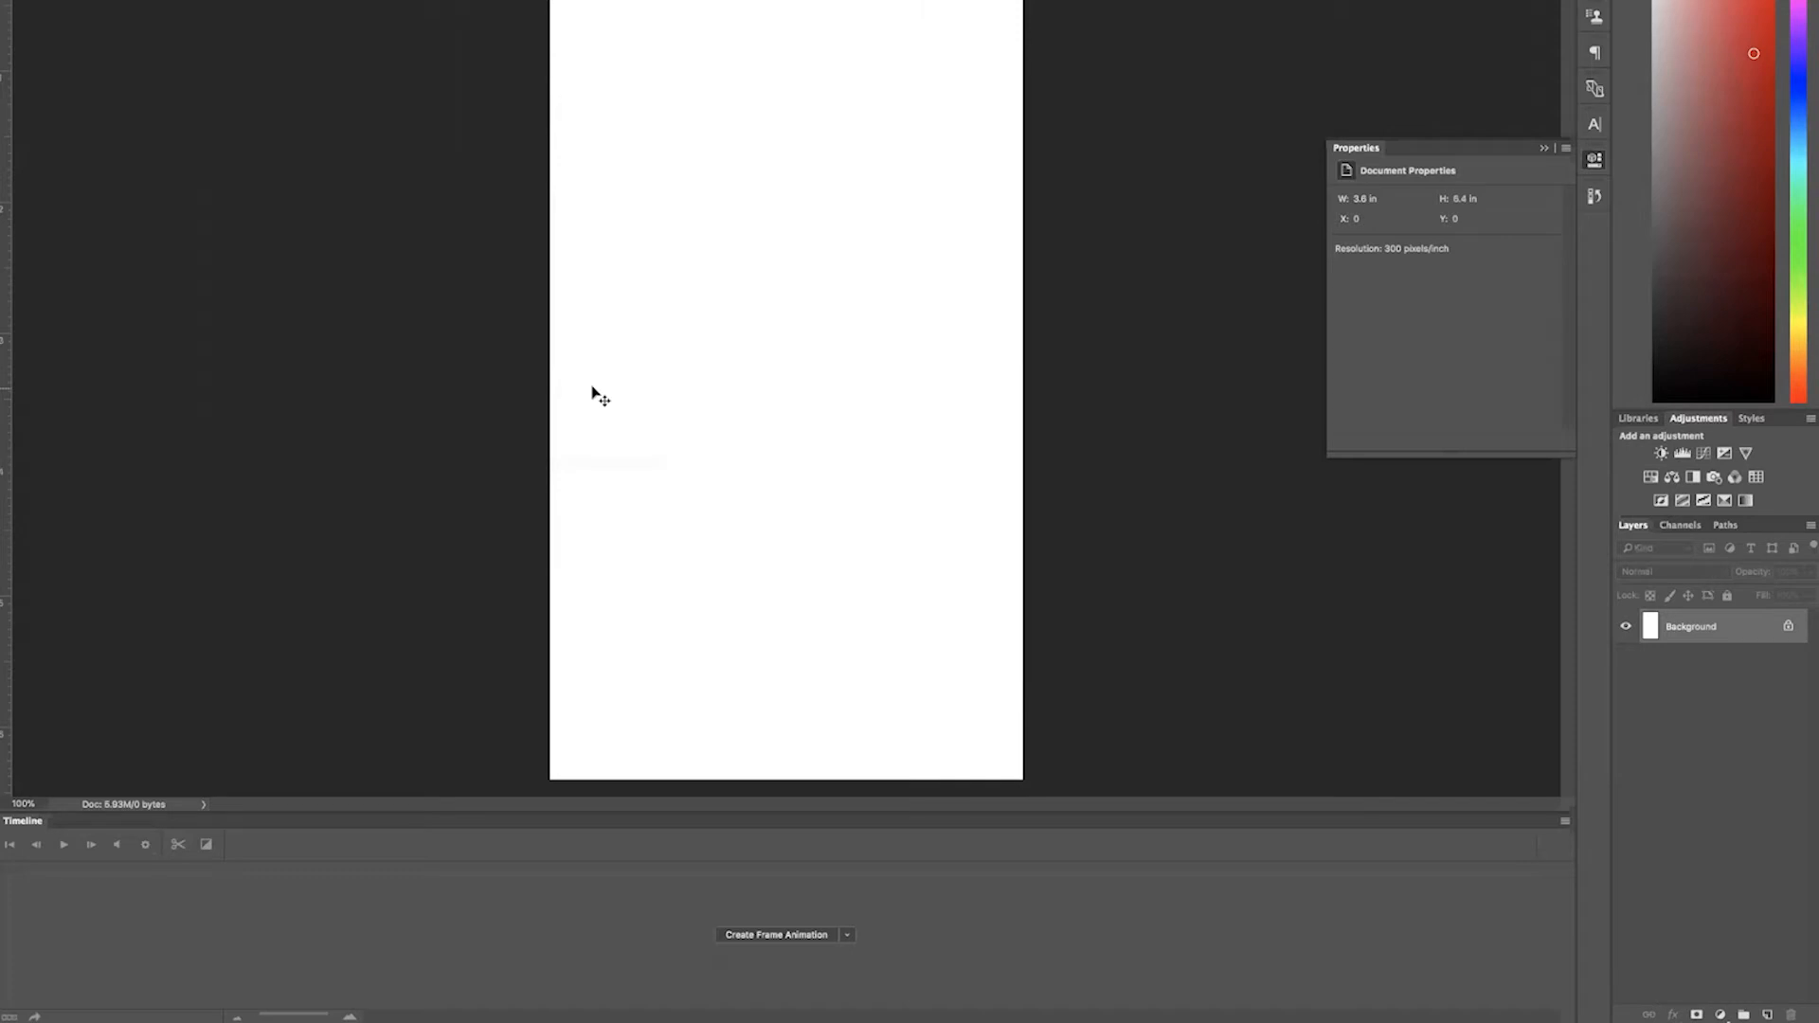
{"action": "mouse_move", "coordinate": [787, 942]}
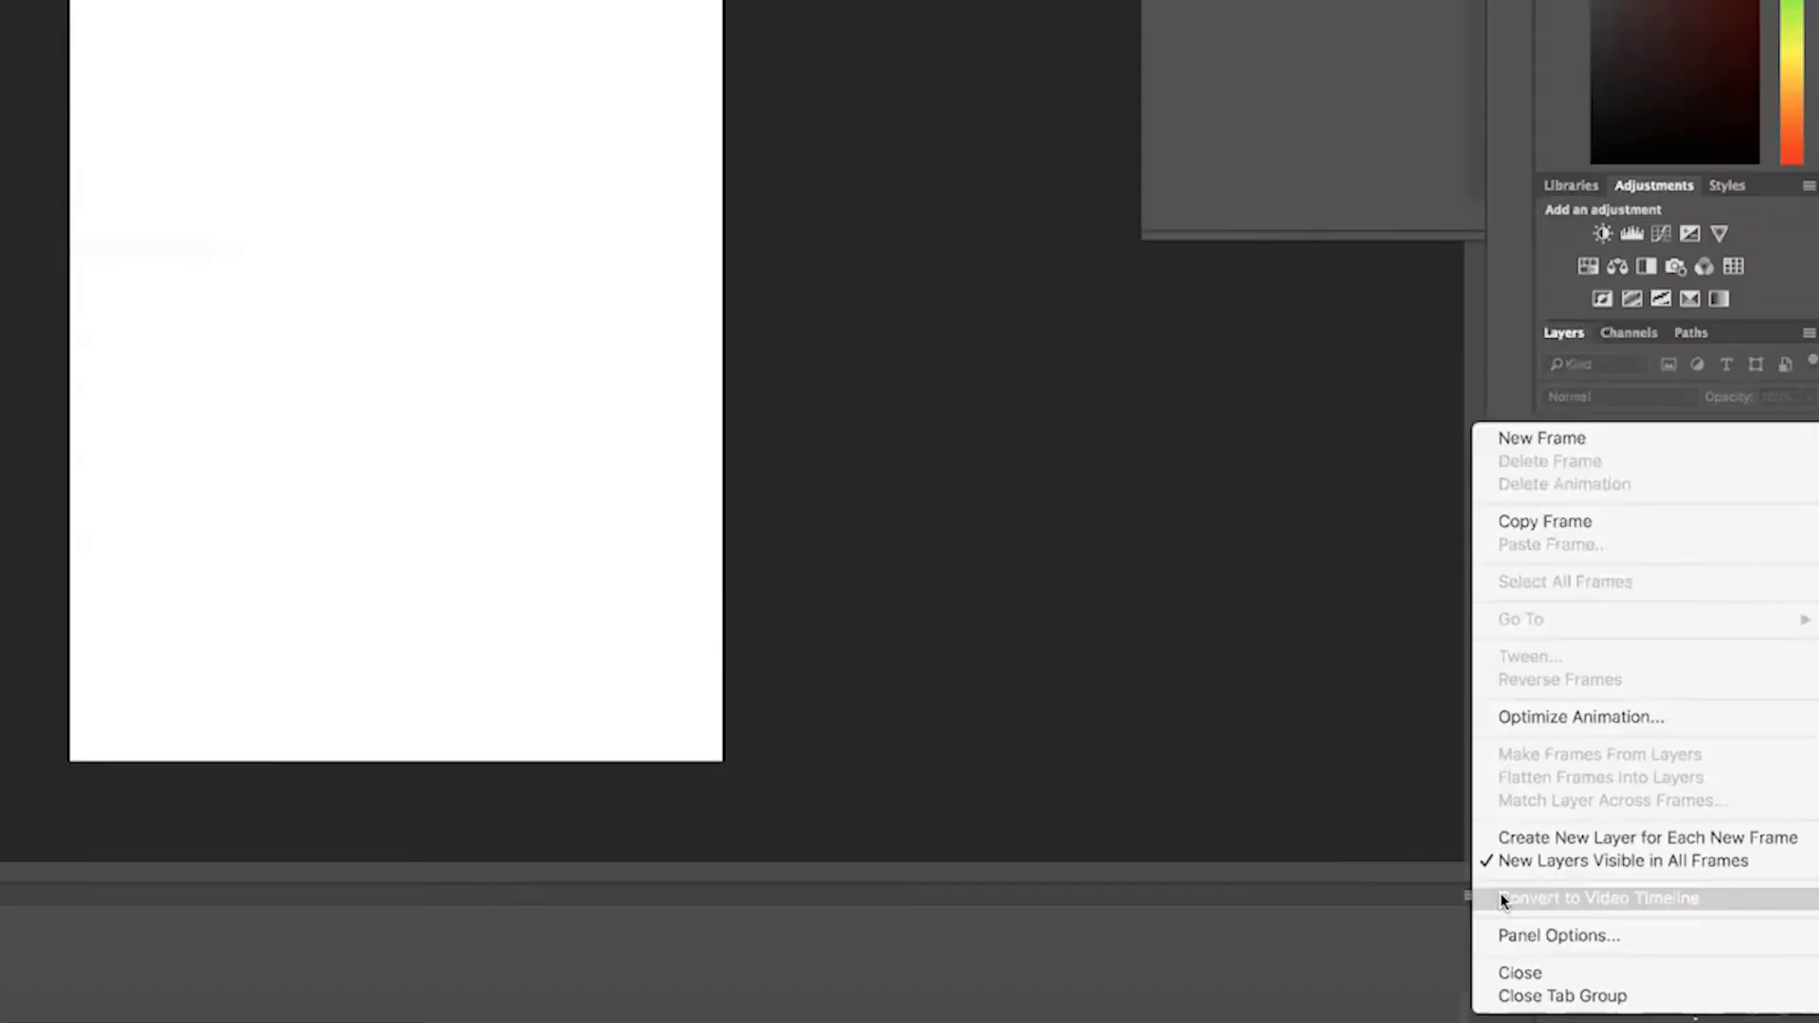
{"action": "left_click", "coordinate": [1603, 899]}
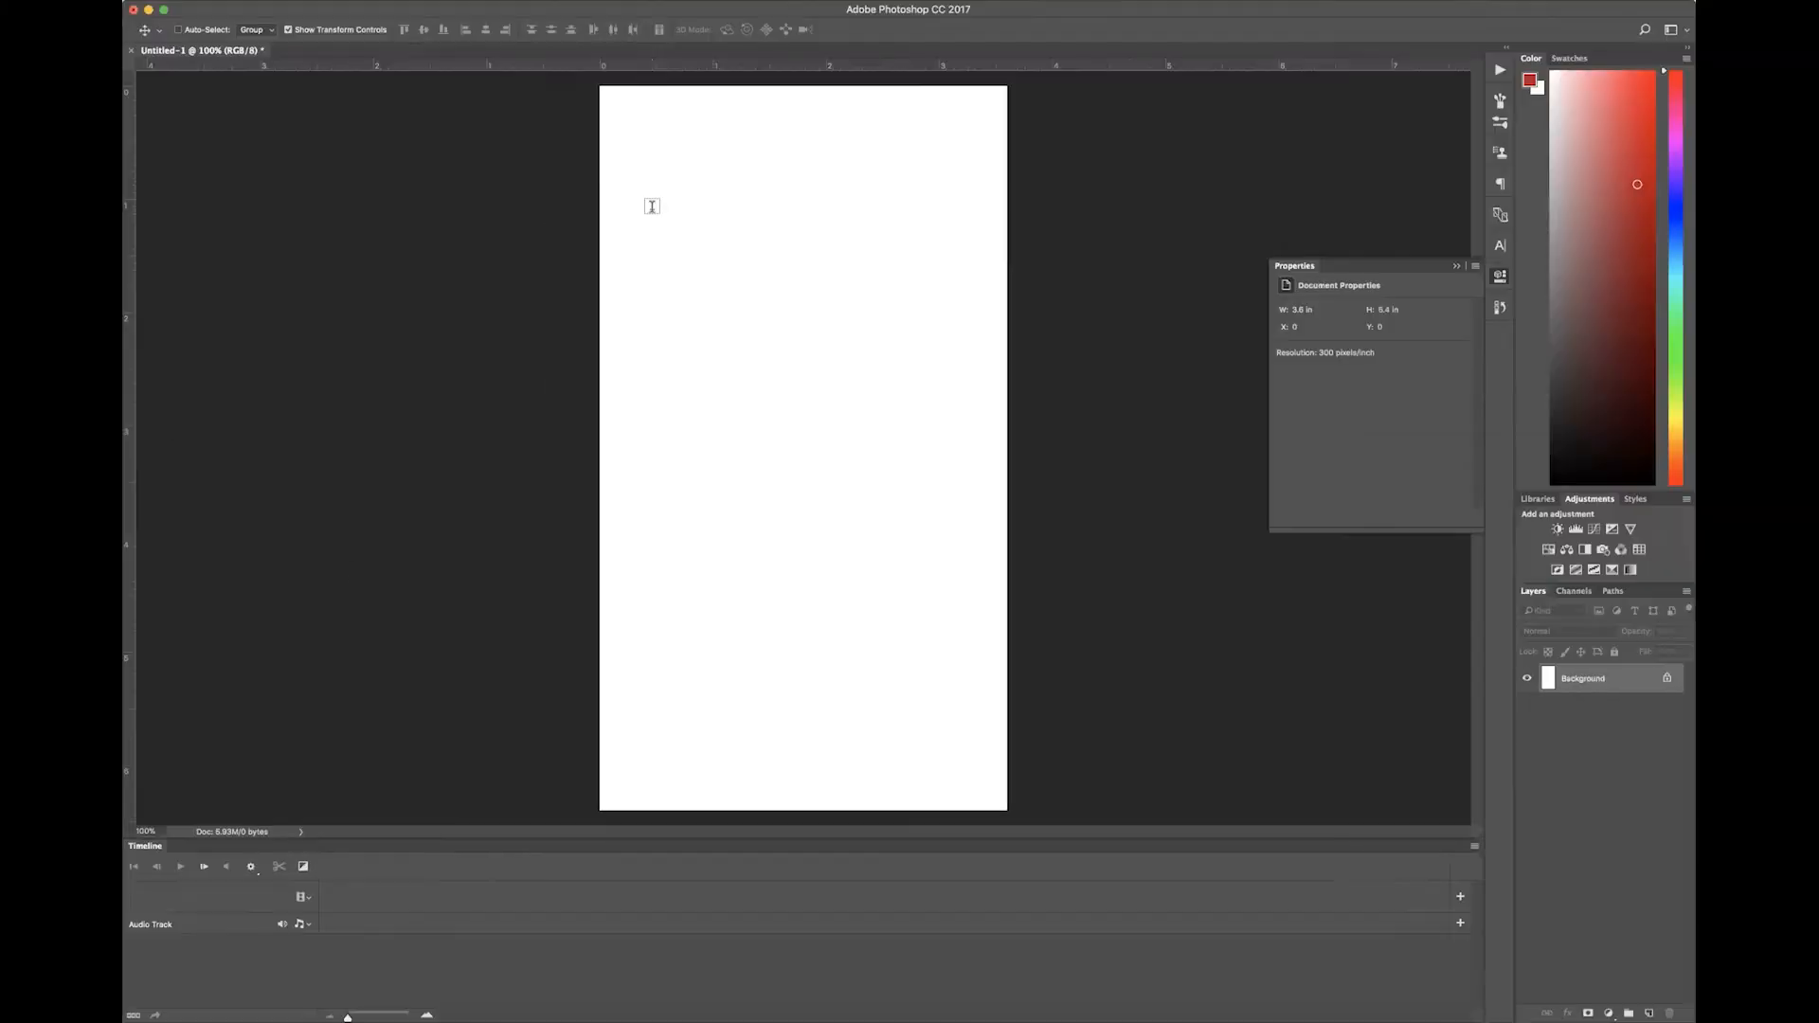
- Draw a text box near the top and type the centered 'New blog!' heading
{"action": "left_click_drag", "start_coordinate": [651, 207], "coordinate": [945, 329]}
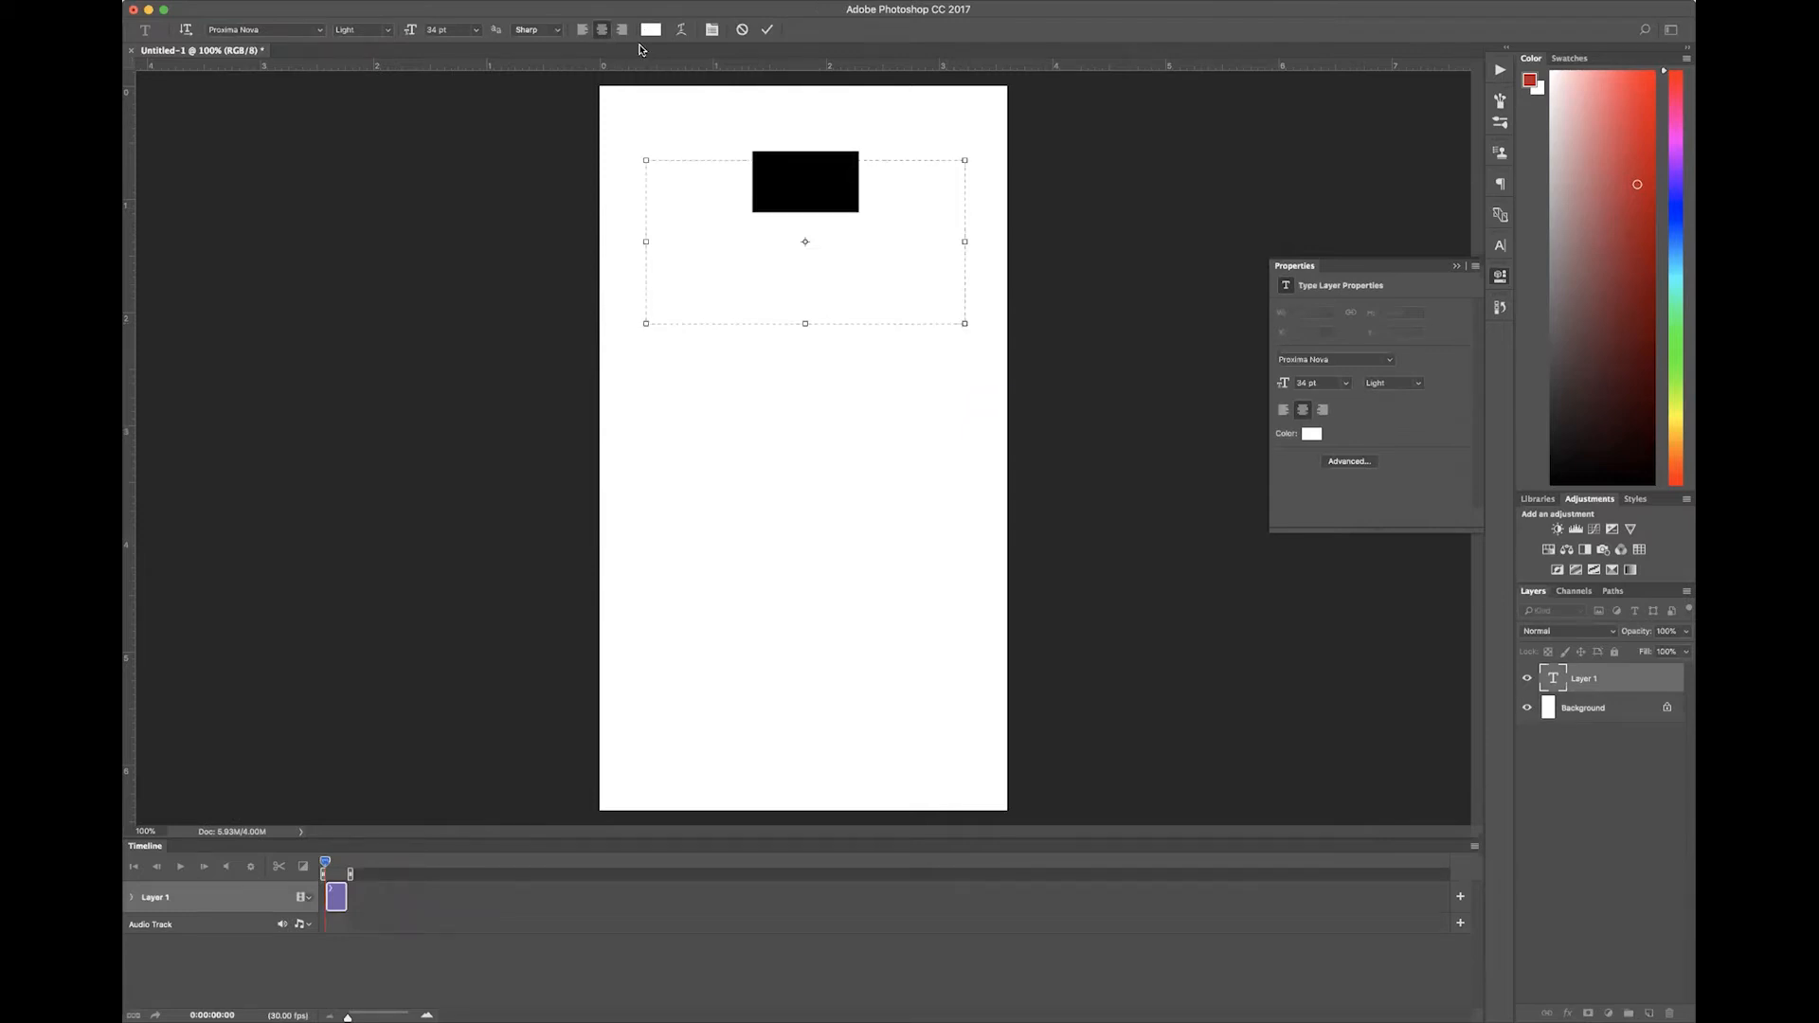
{"action": "type", "text": "New blog!"}
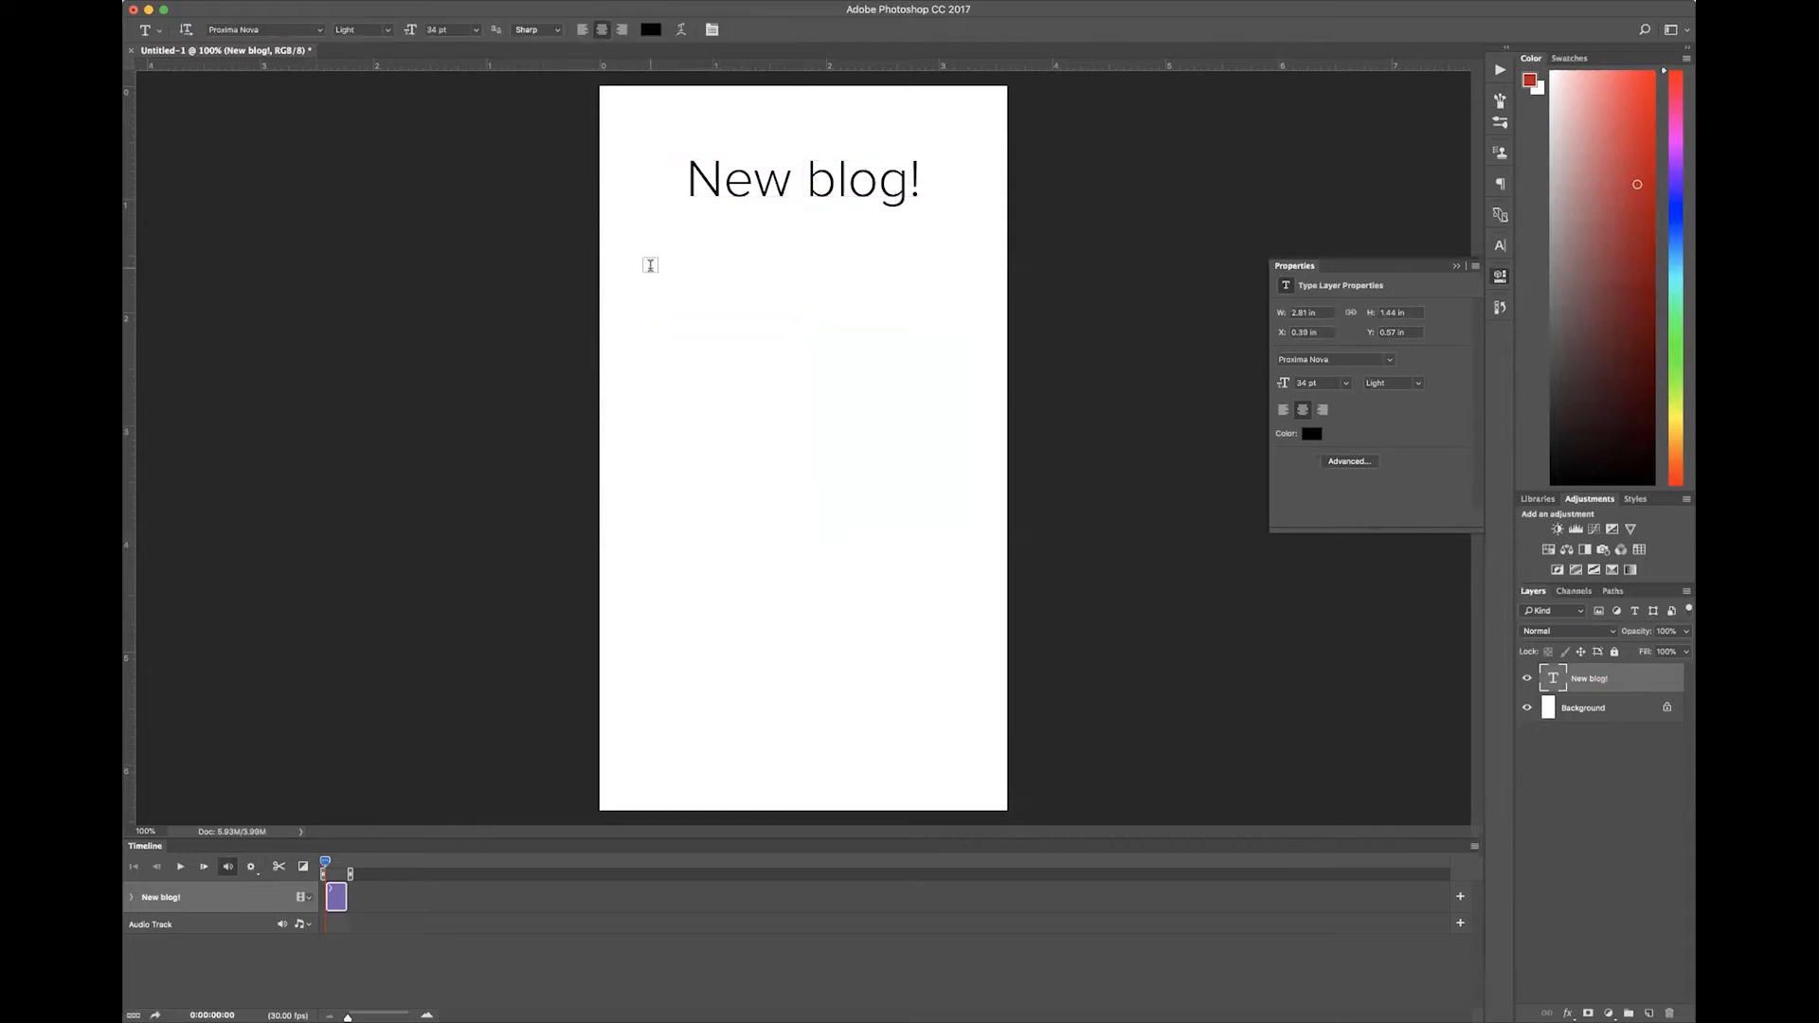
- Add 'How to Make Instagram Videos' below the heading in Semibold Italic
{"action": "left_click_drag", "start_coordinate": [651, 264], "coordinate": [951, 673]}
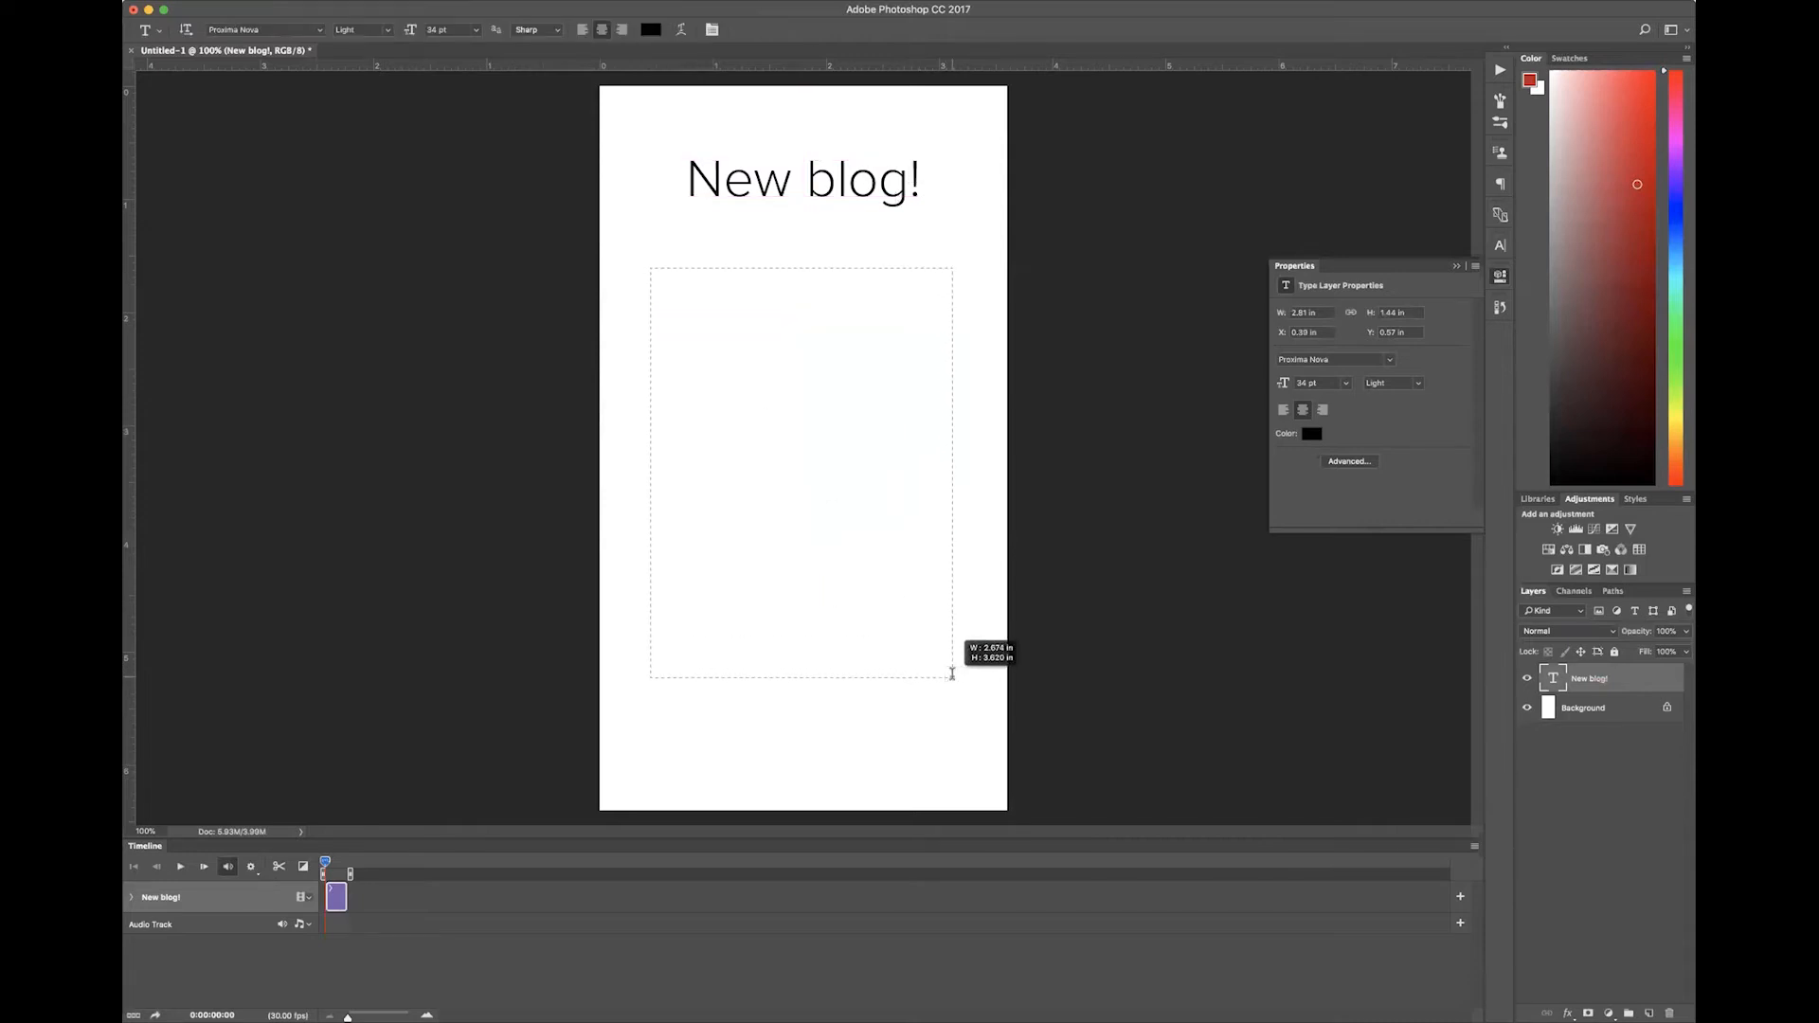
{"action": "type", "text": "H"}
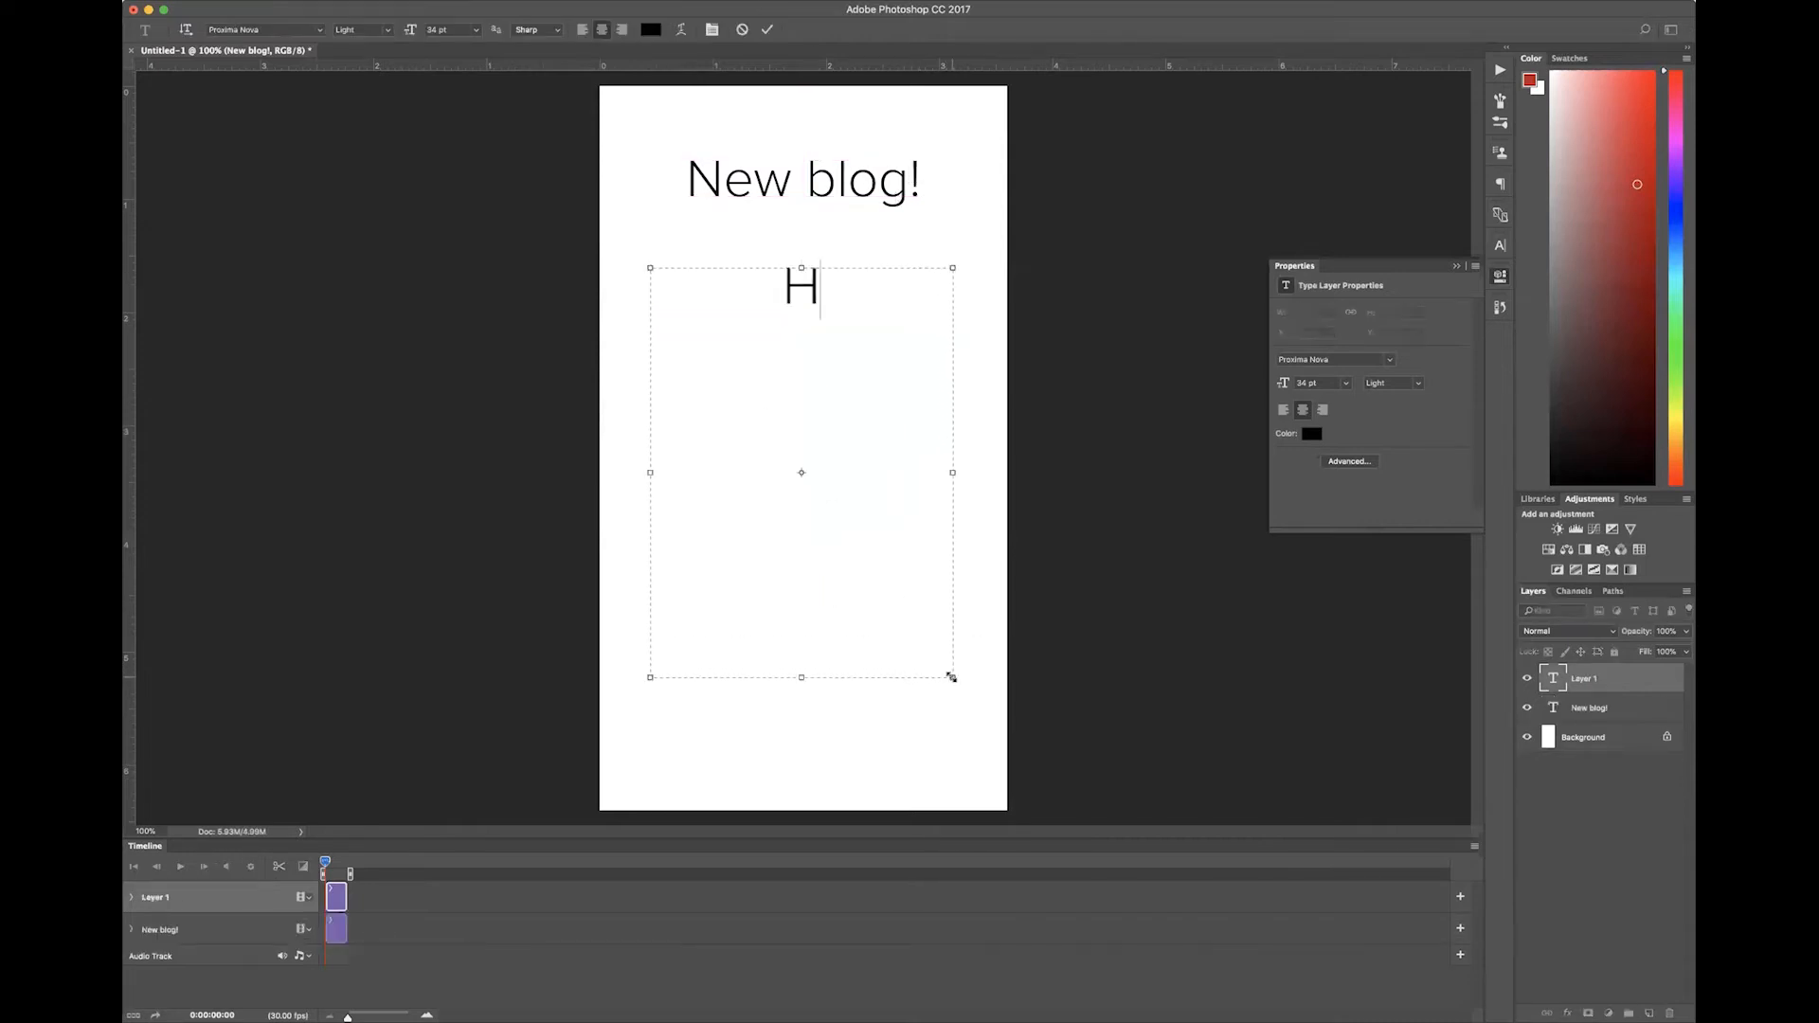
{"action": "type", "text": "ow to Make"}
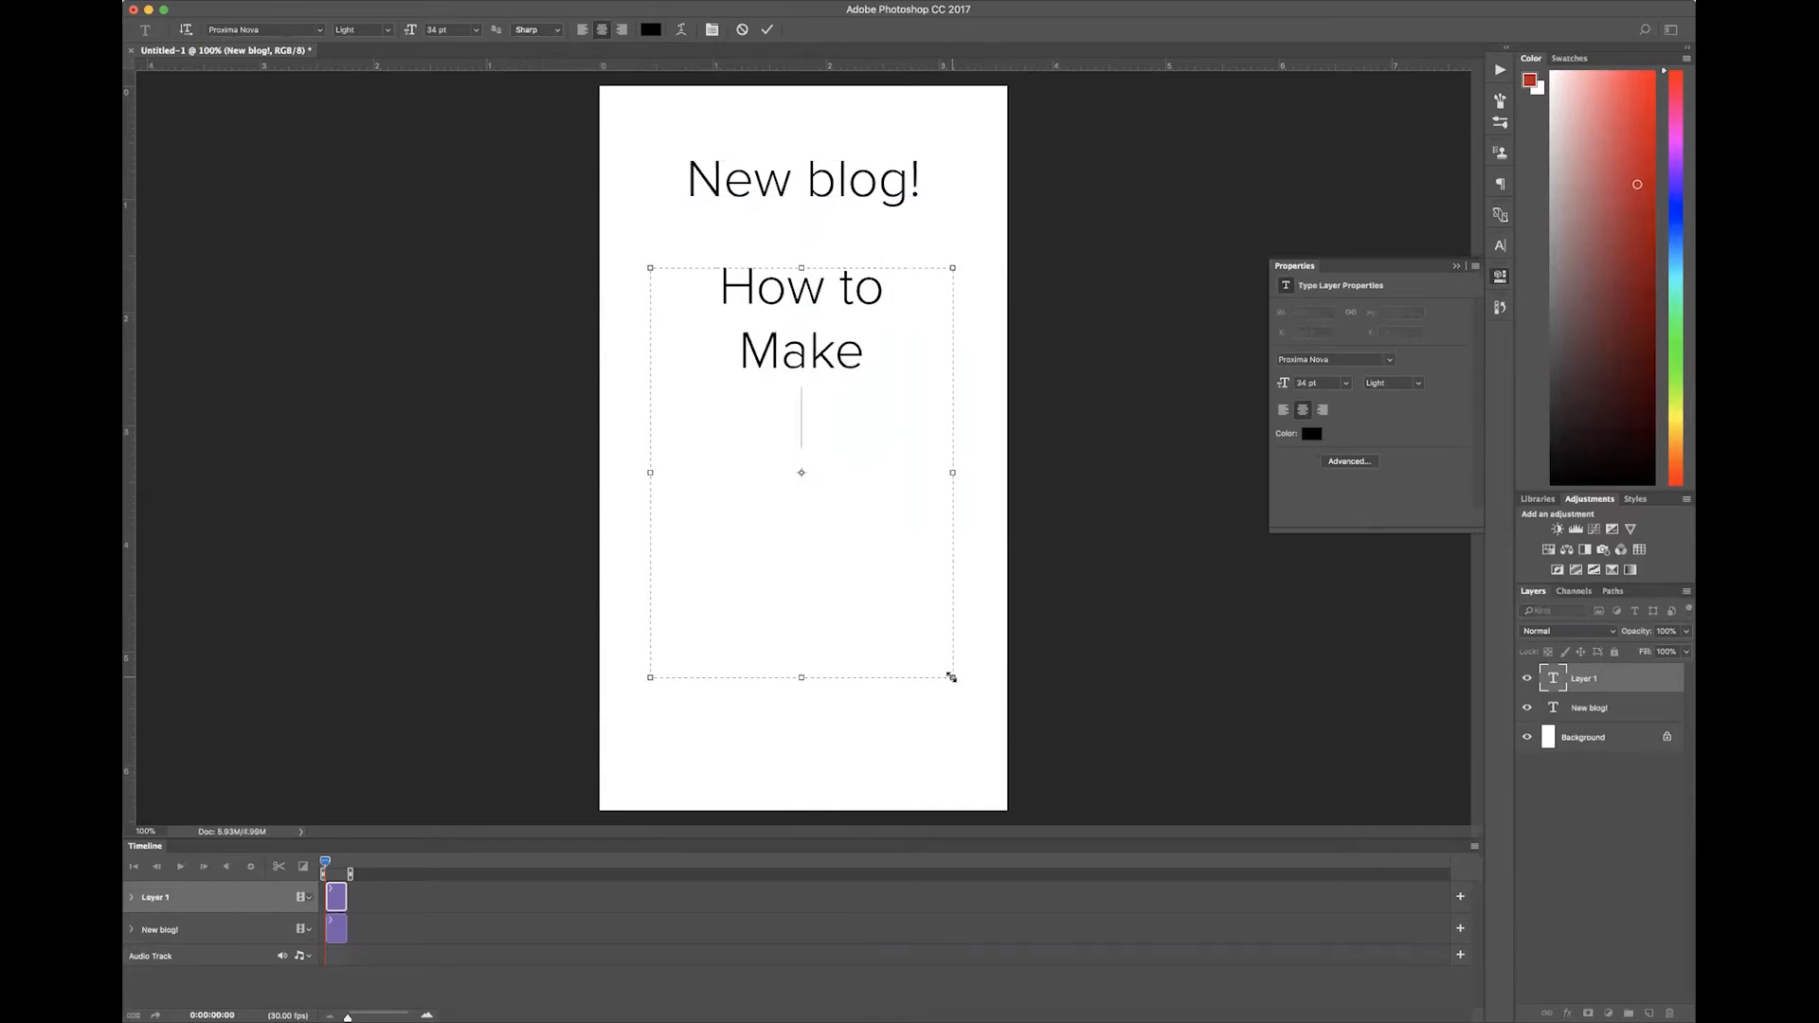
{"action": "type", "text": "Instagram"}
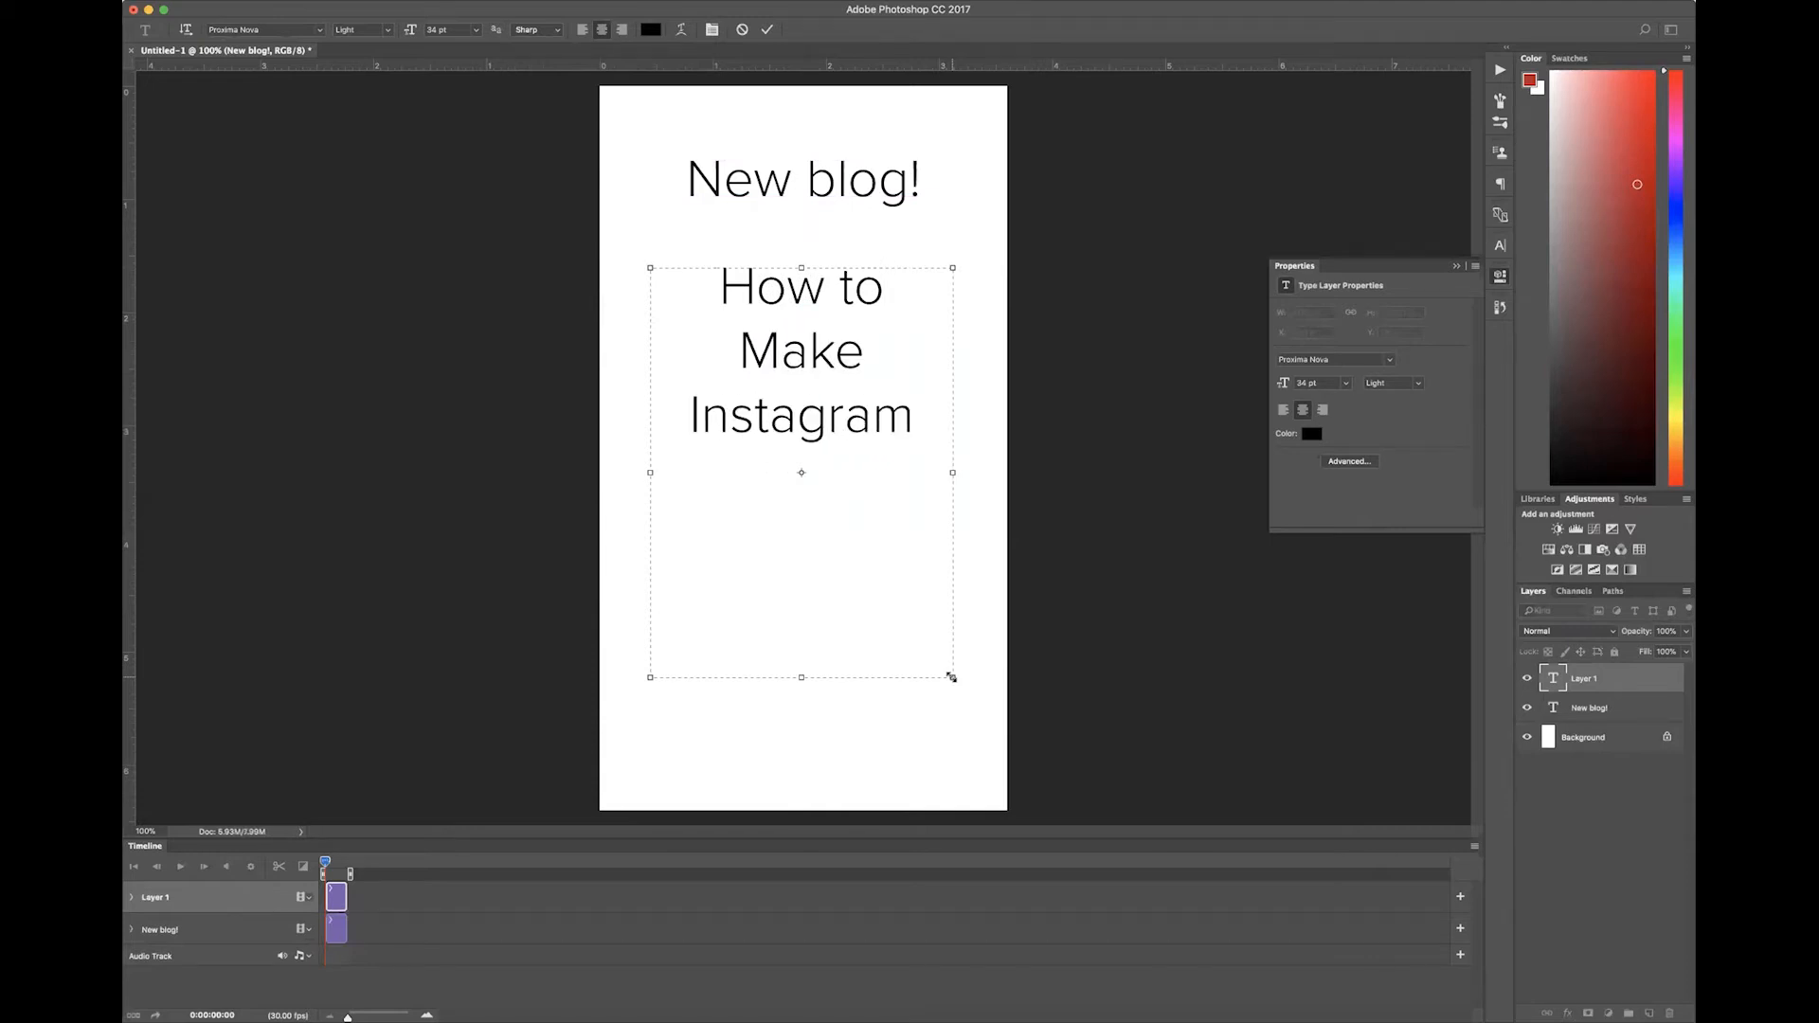
{"action": "type", "text": "Videos"}
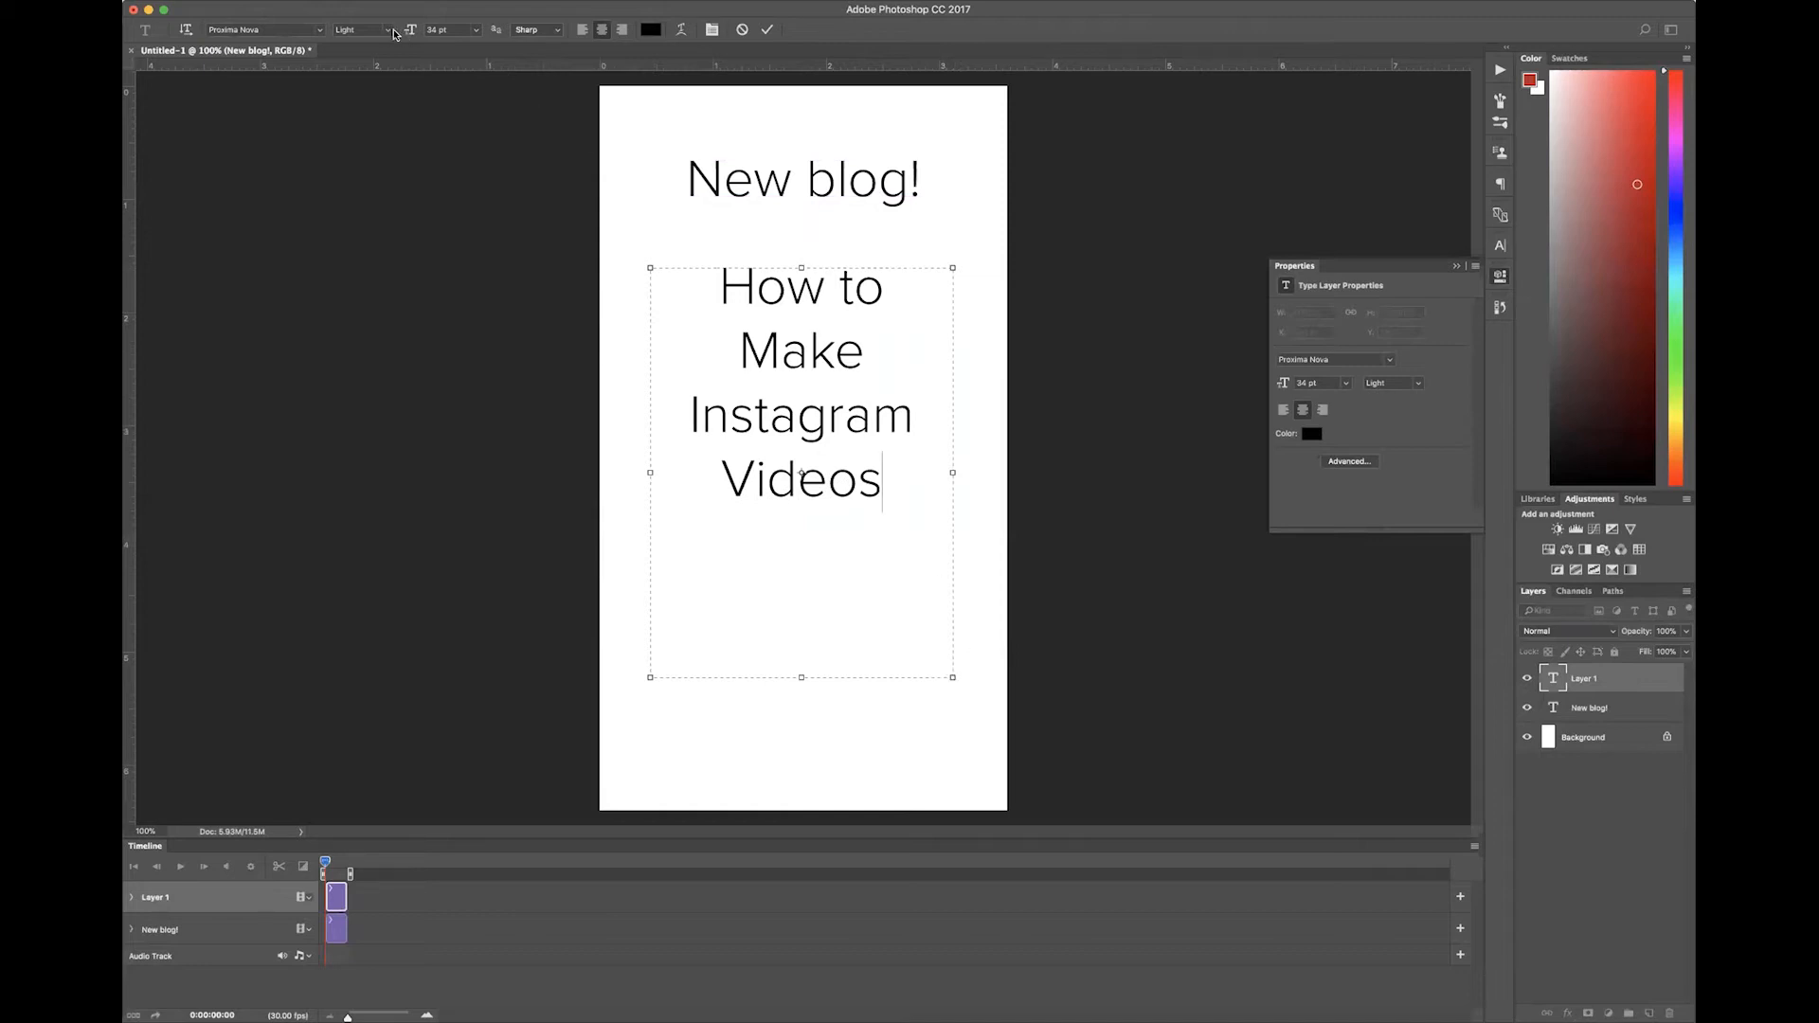
{"action": "left_click", "coordinate": [395, 29]}
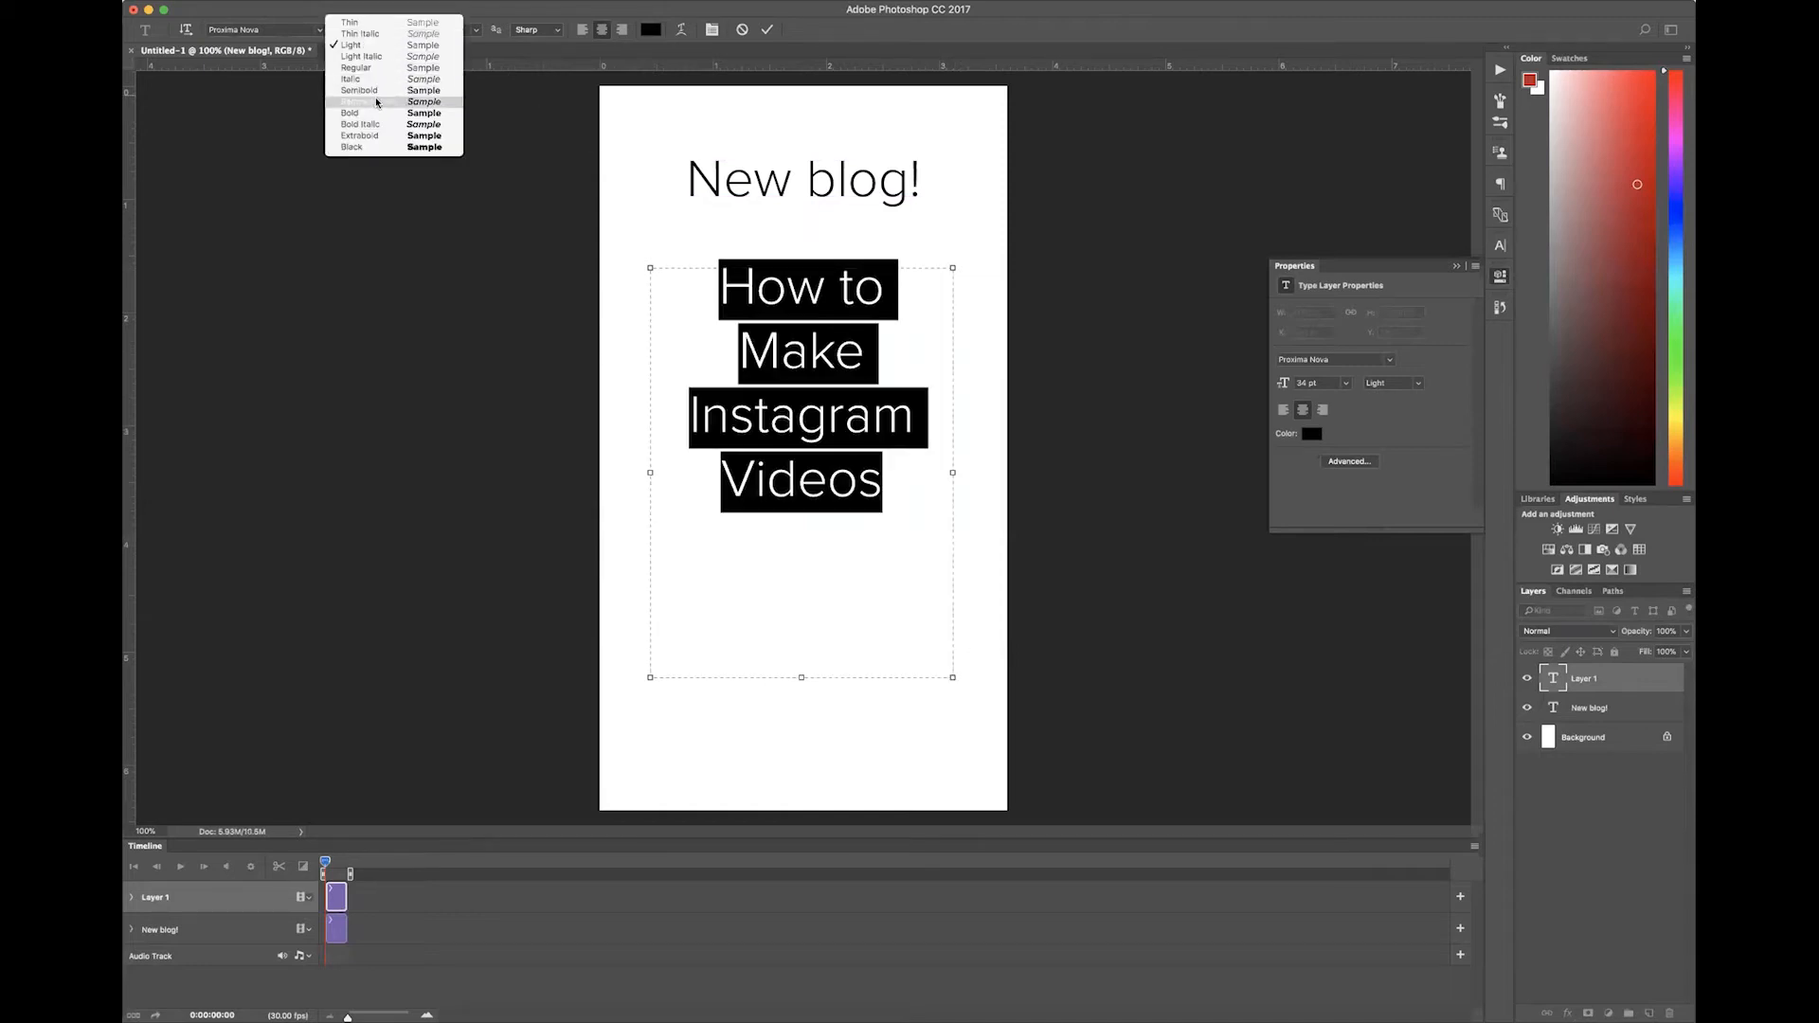
{"action": "mouse_move", "coordinate": [372, 101]}
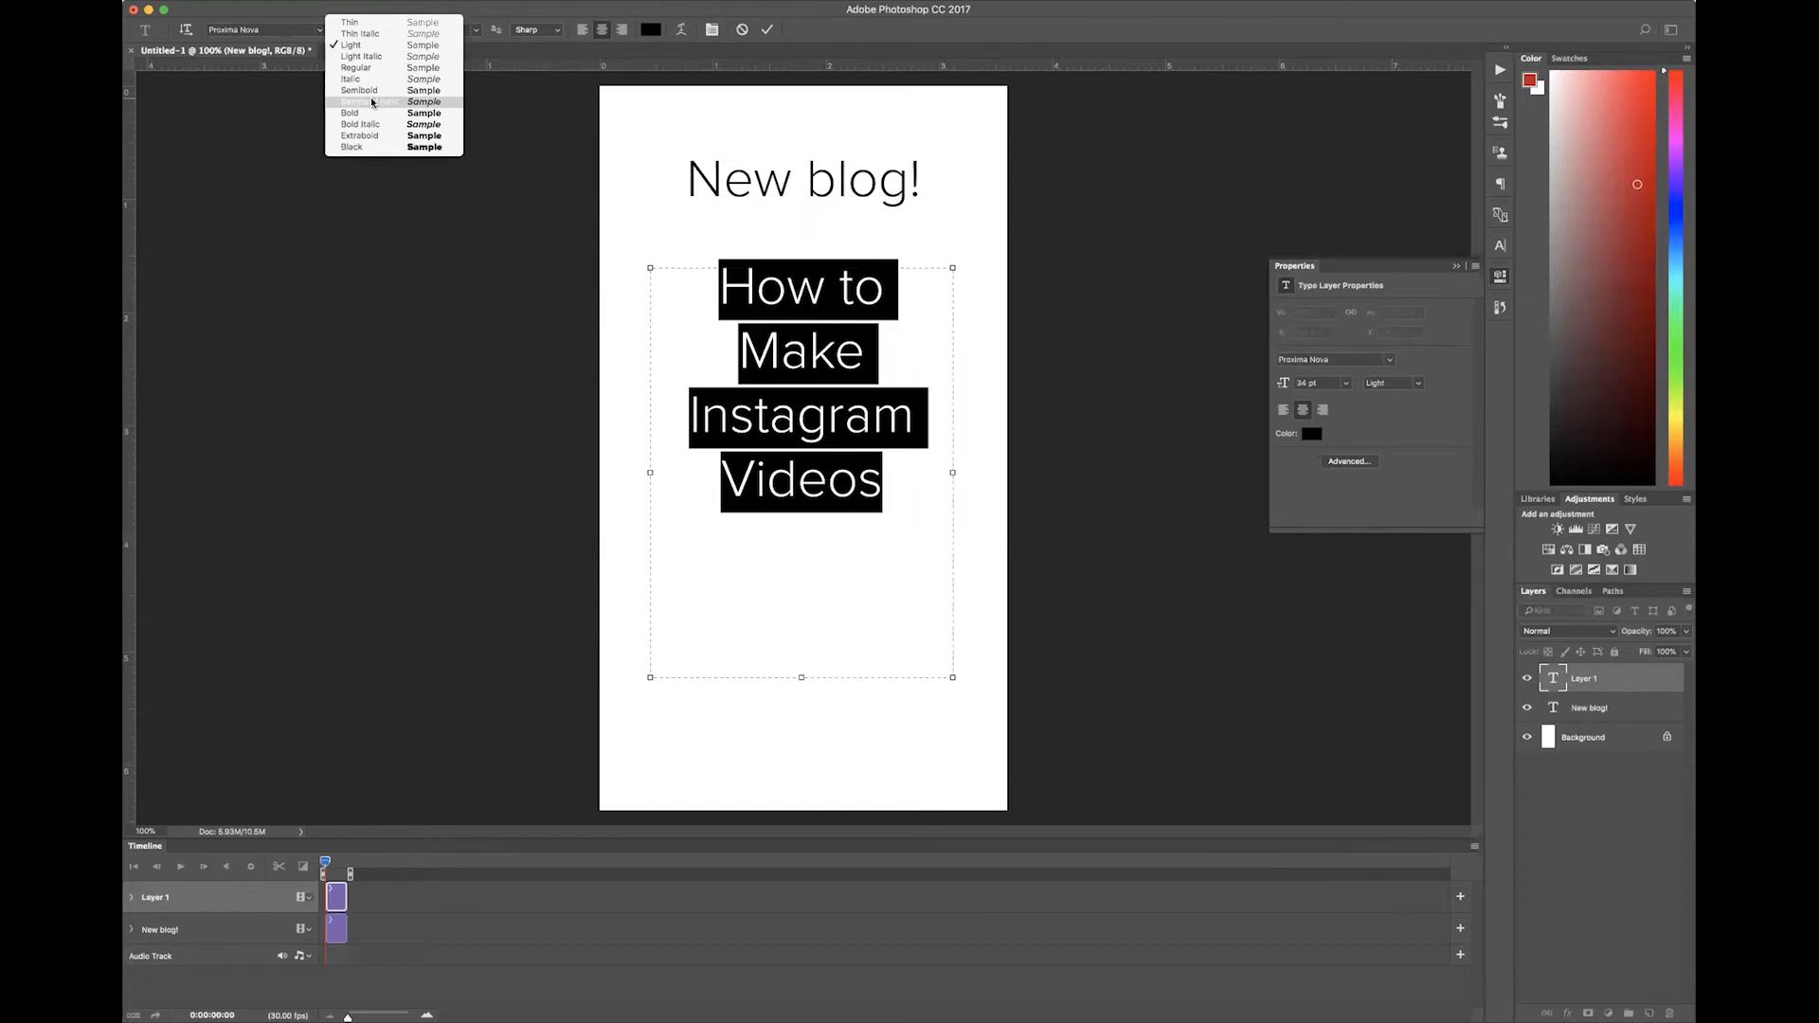
{"action": "left_click", "coordinate": [369, 101]}
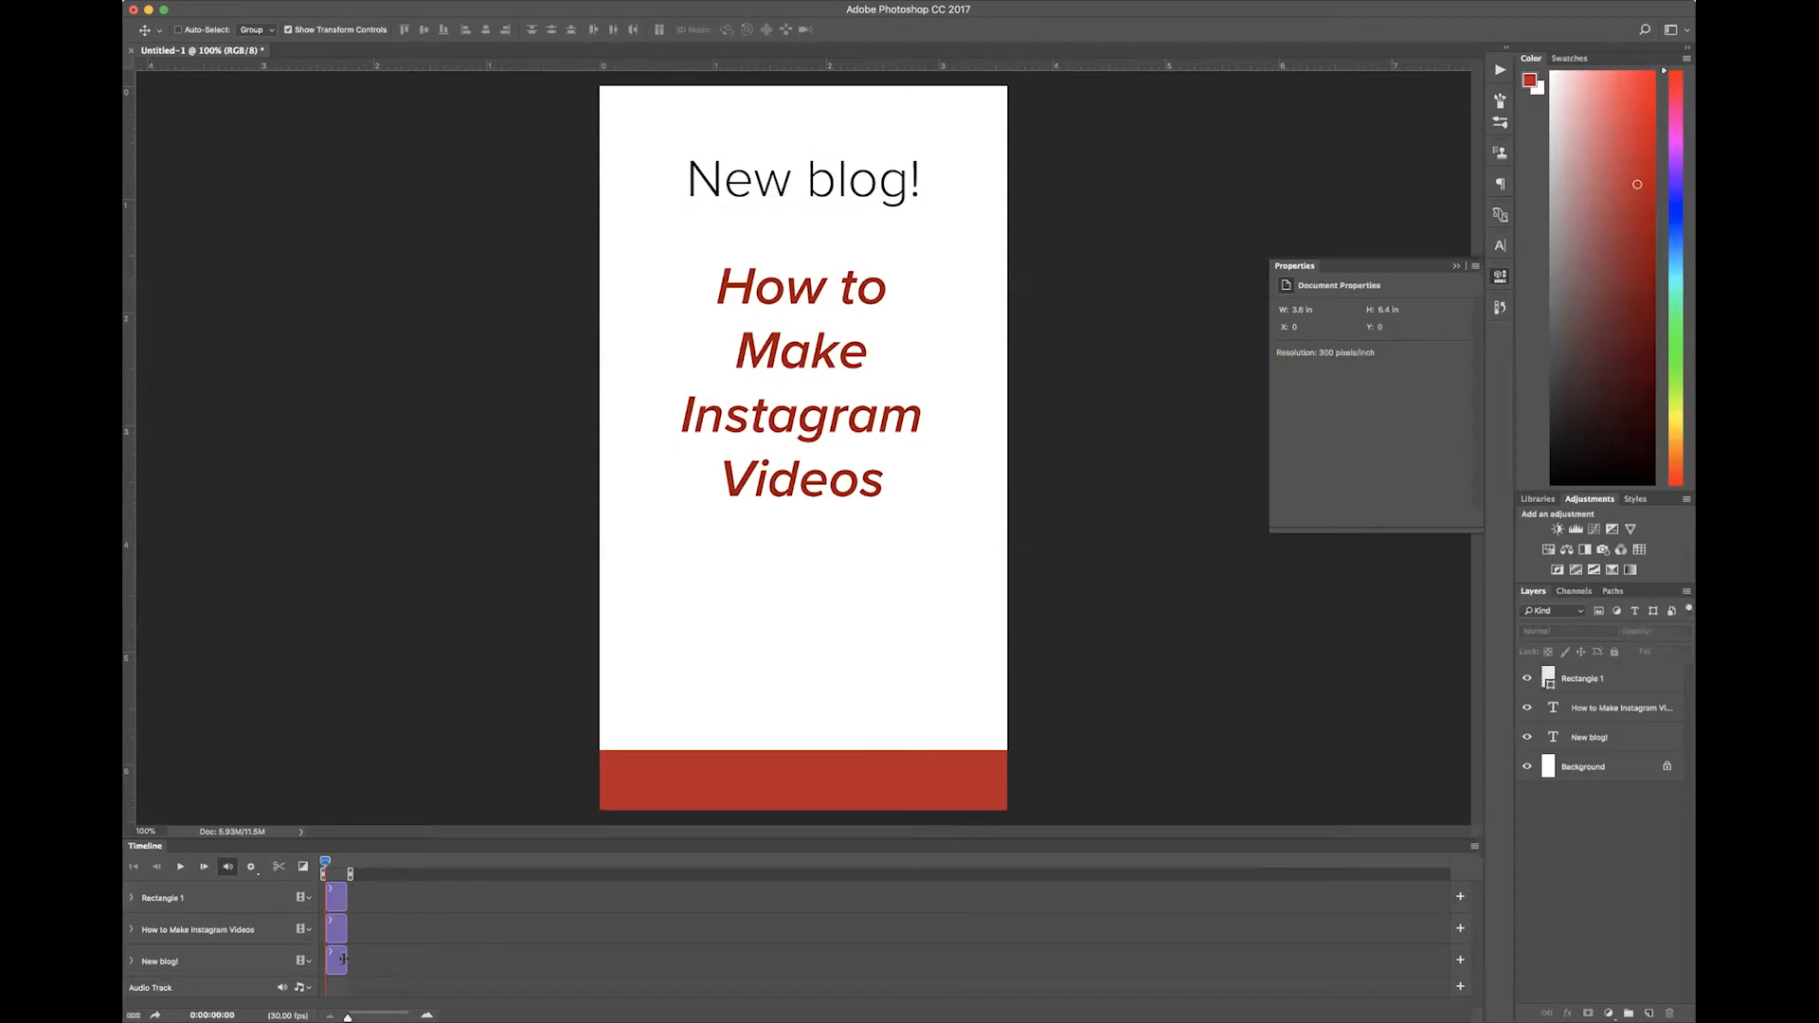
- Select the New blog! clip and drag its end to lengthen it
{"action": "left_click", "coordinate": [1590, 737]}
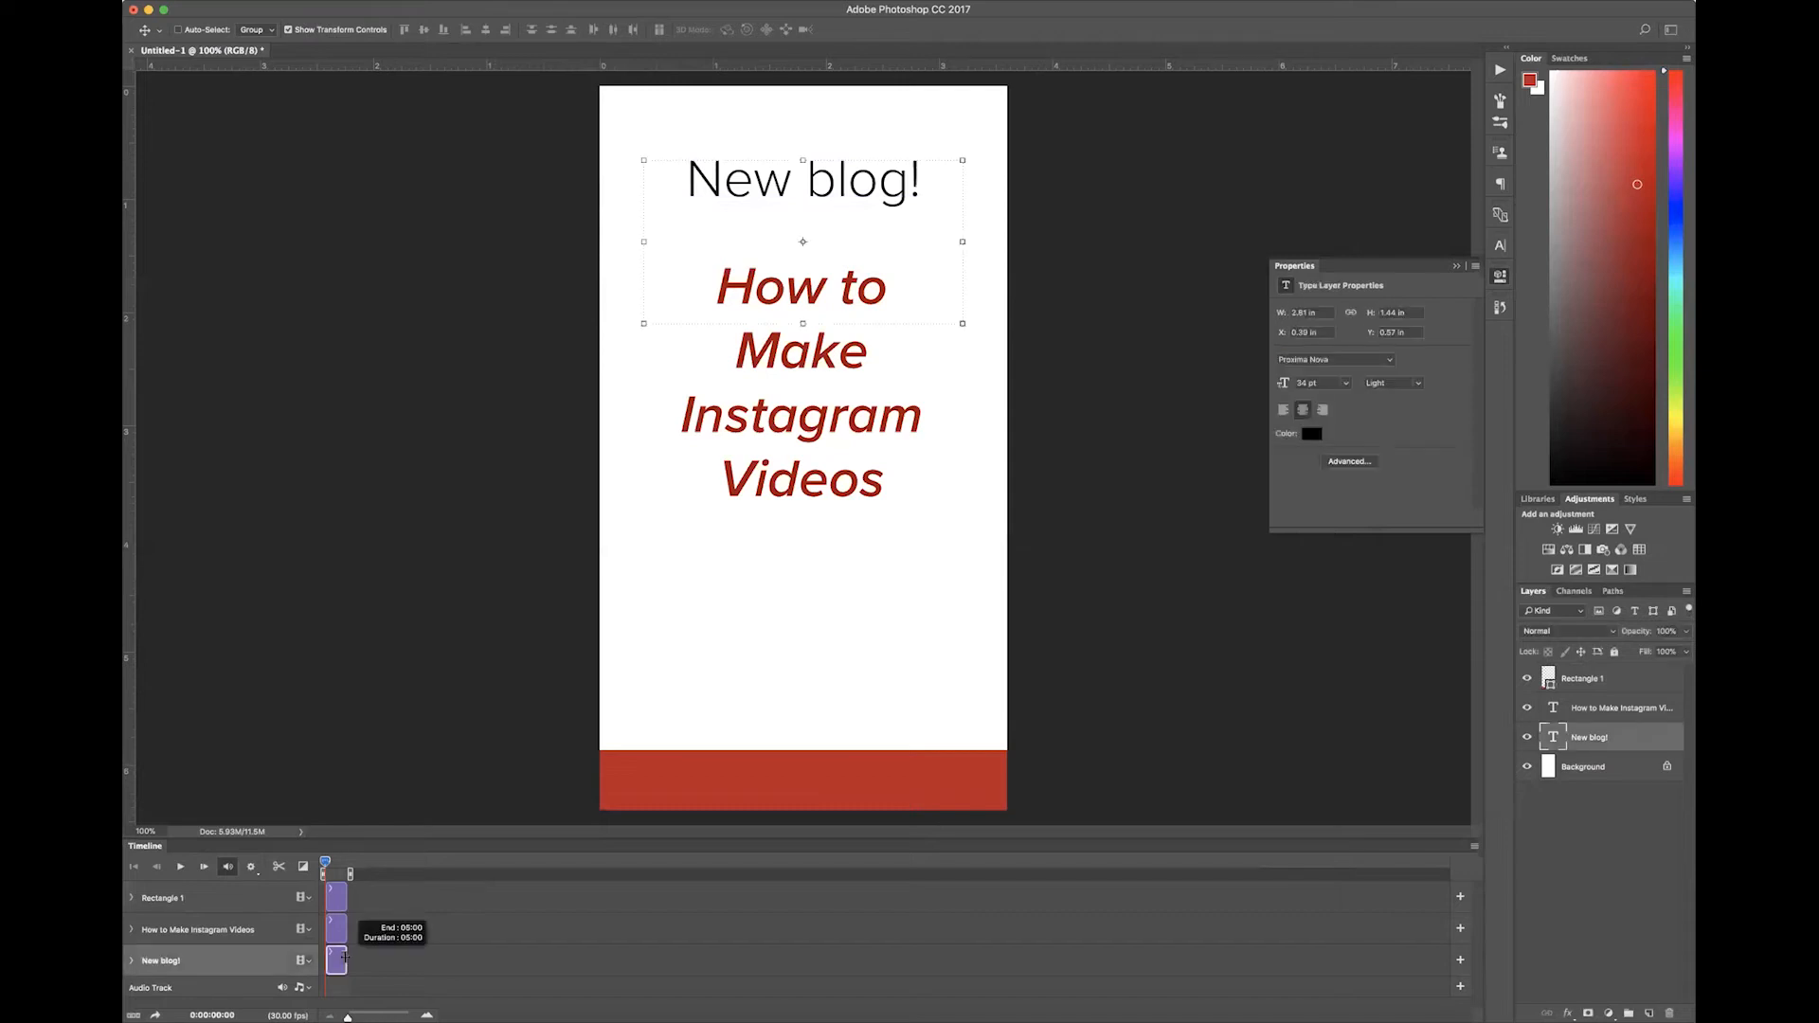
{"action": "left_click_drag", "start_coordinate": [346, 959], "coordinate": [368, 960]}
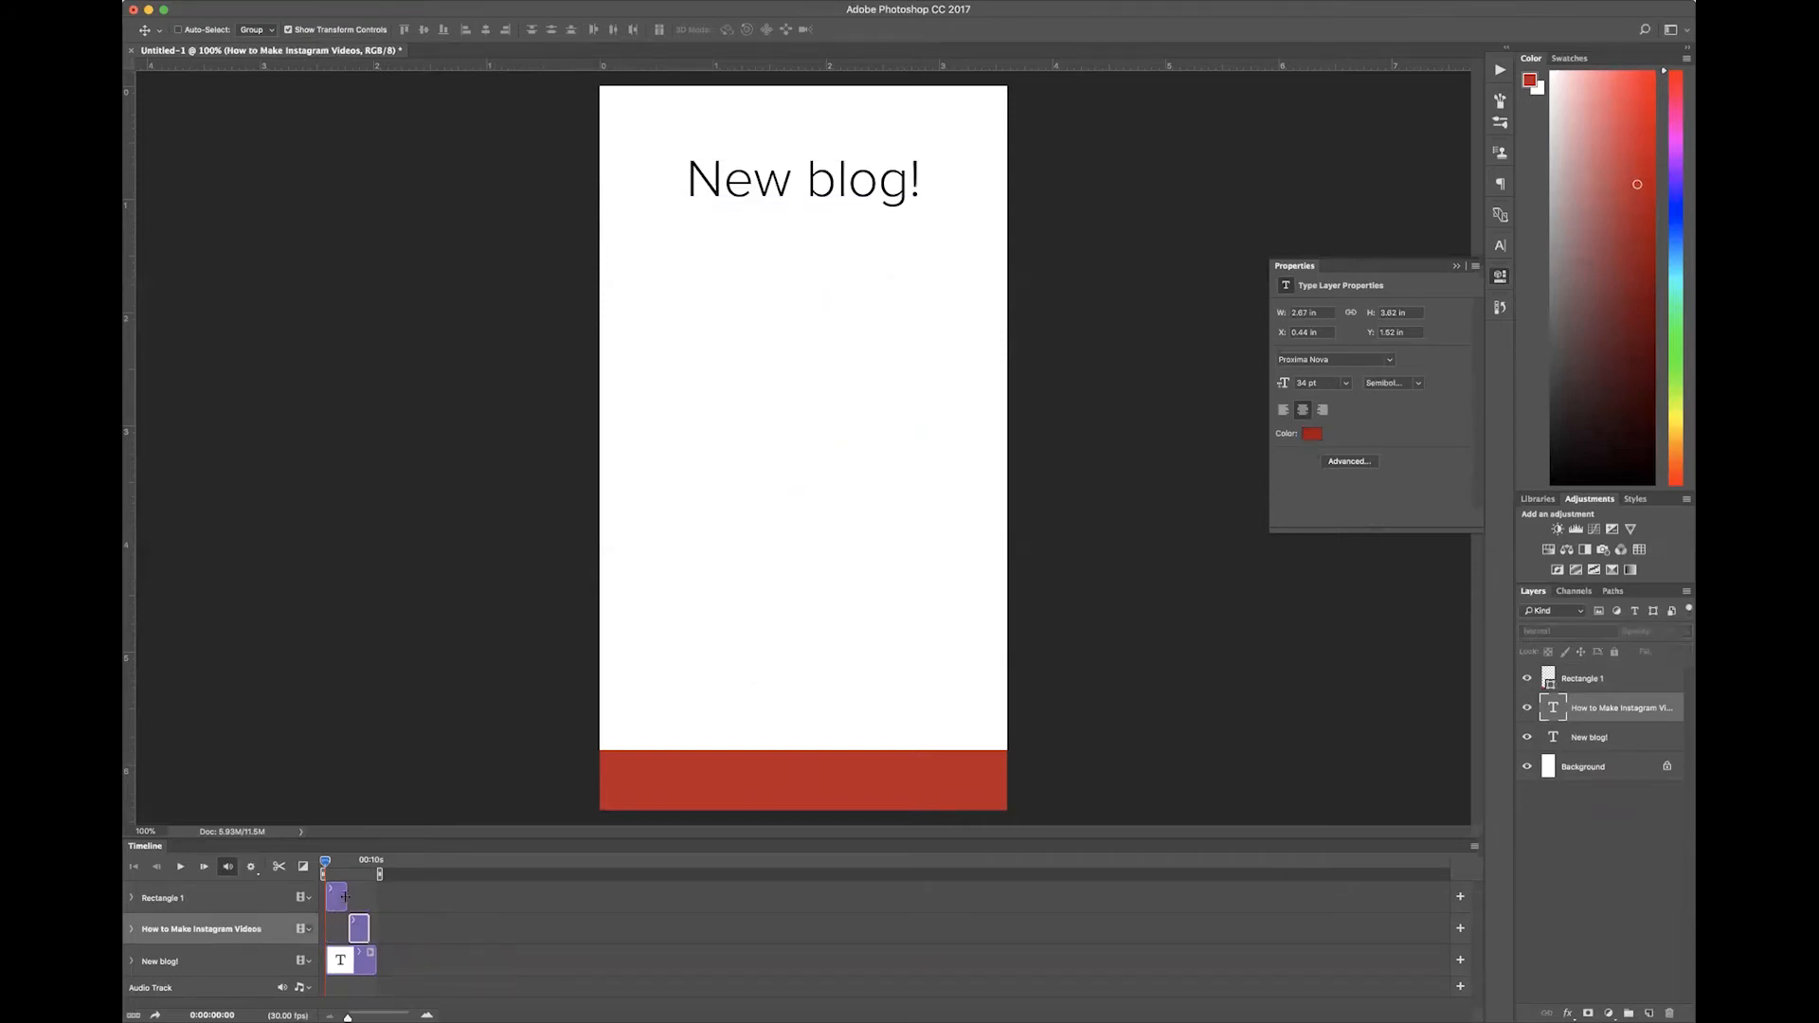
- Expand the New blog! layer's animatable properties in the Timeline
{"action": "left_click", "coordinate": [1582, 679]}
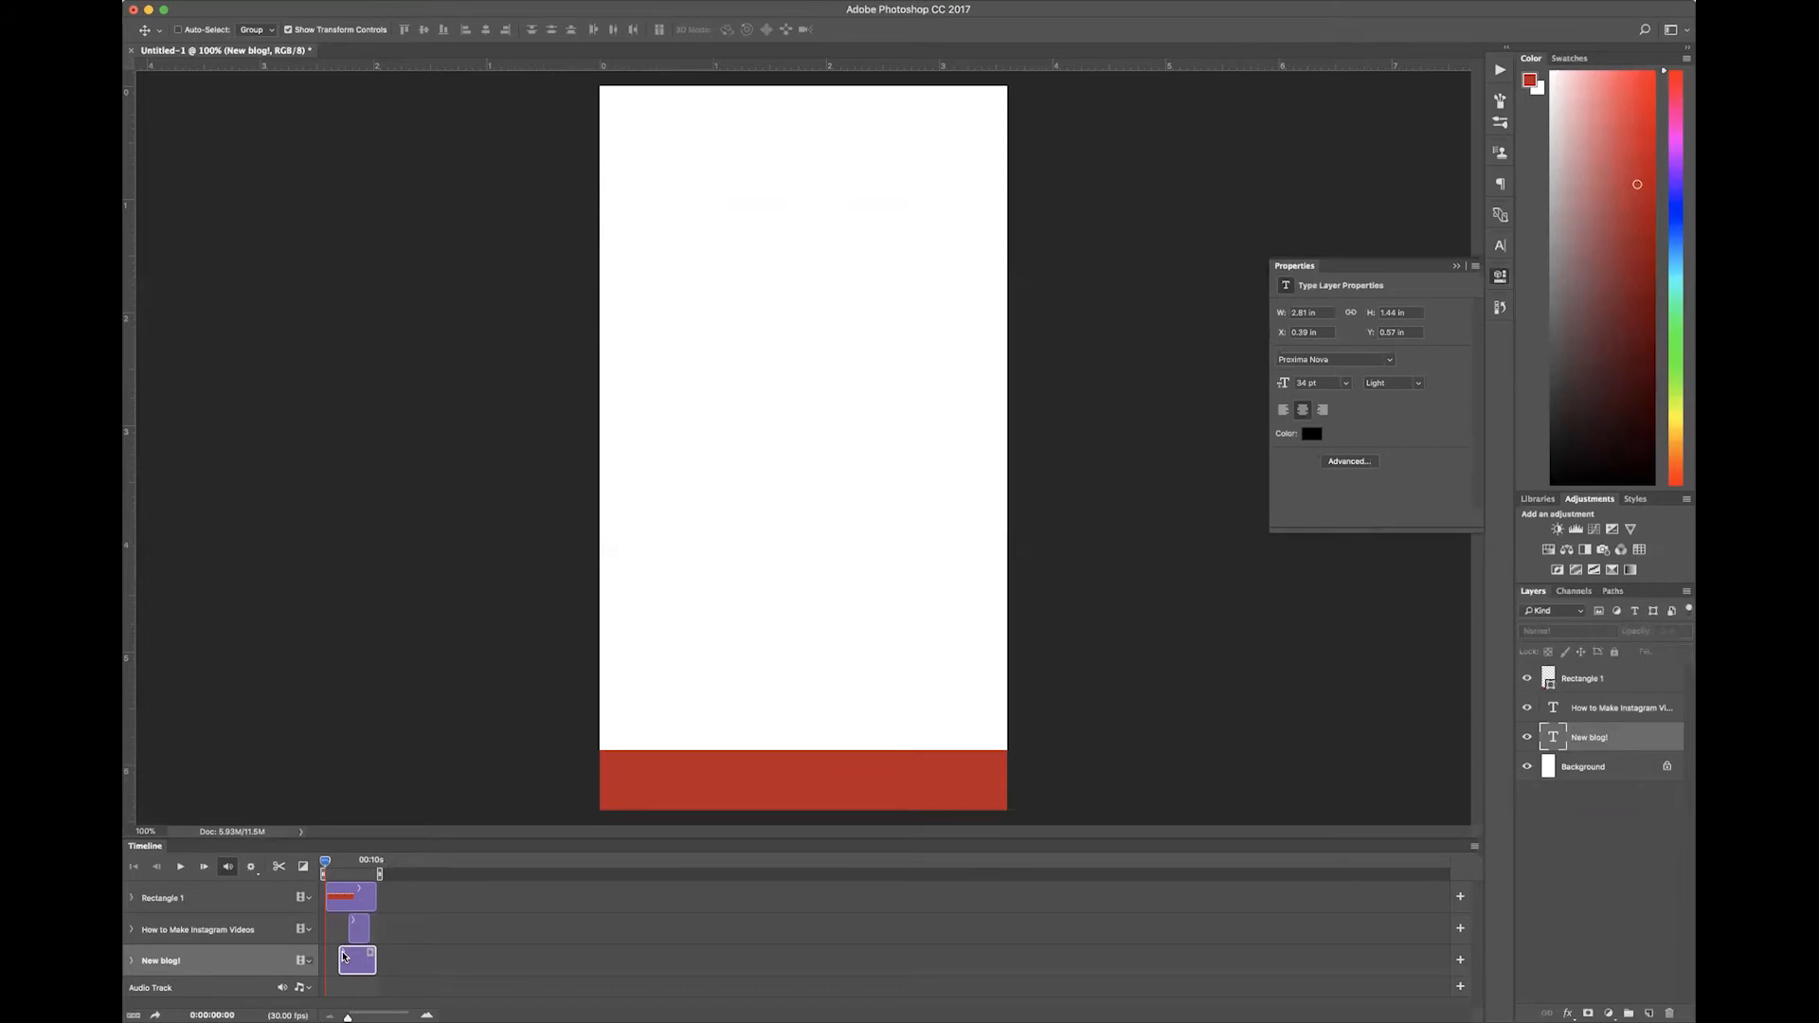
{"action": "left_click", "coordinate": [125, 961]}
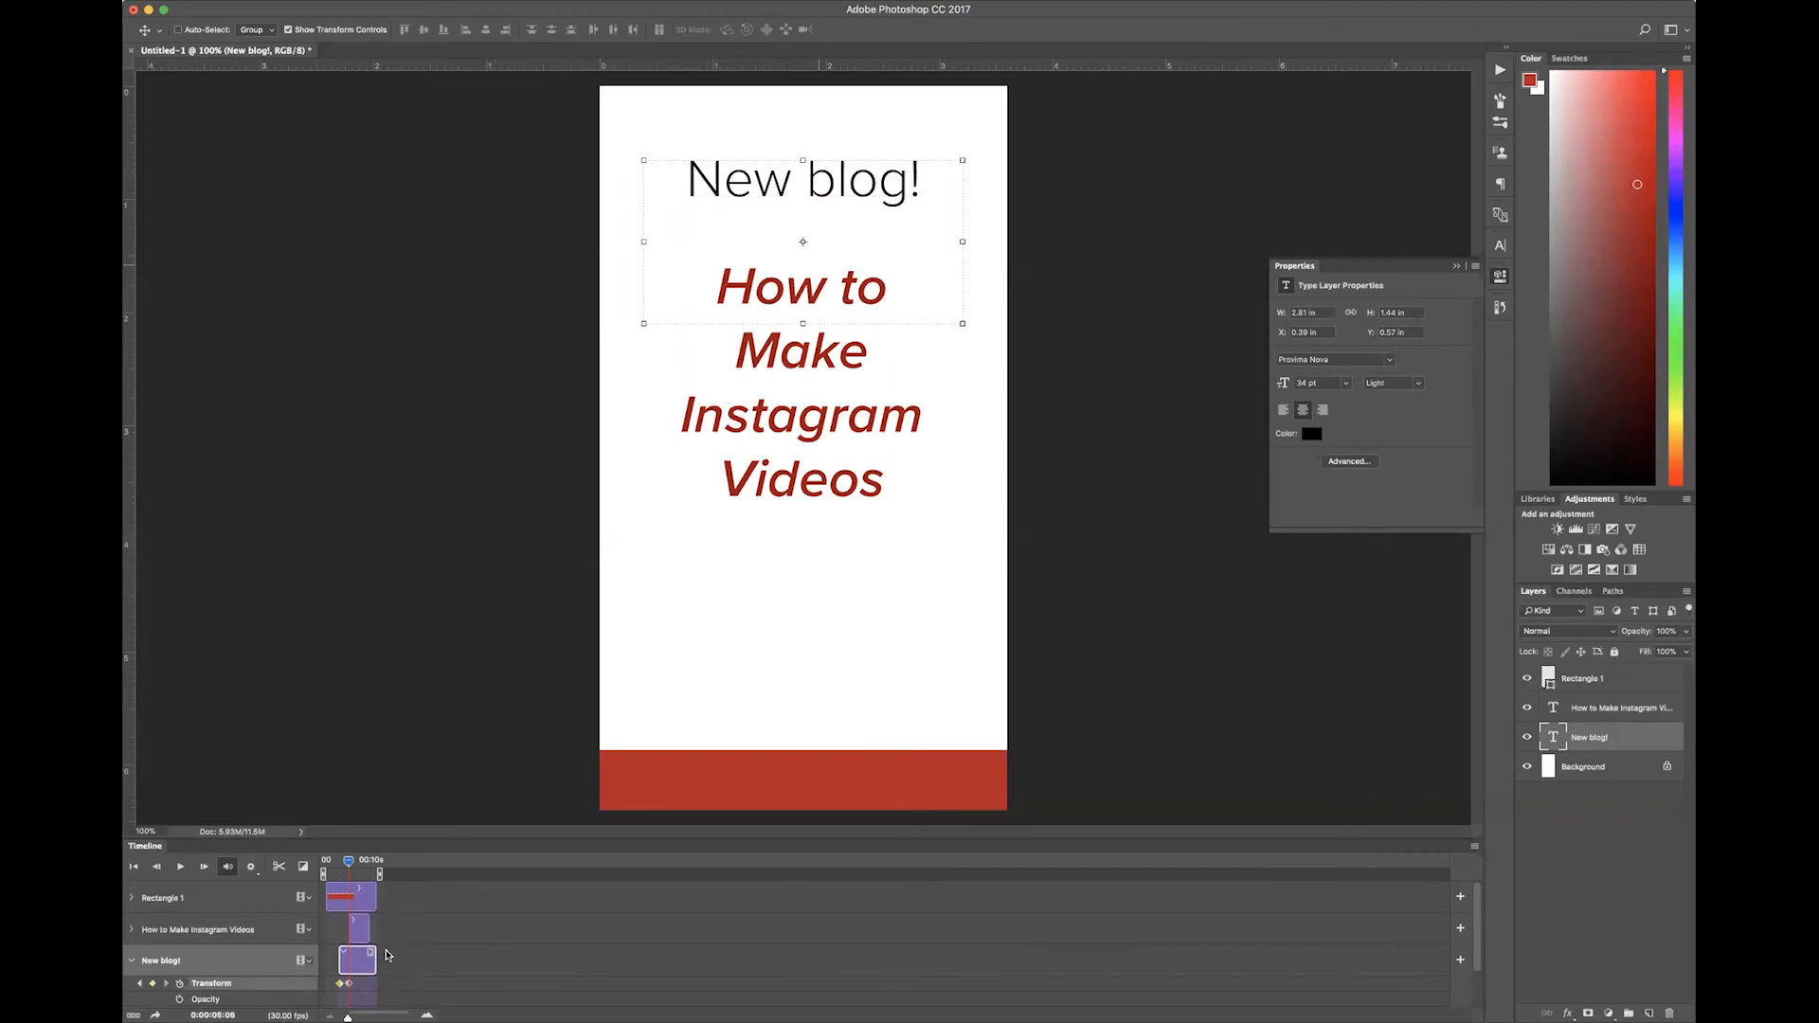
- Expand the title layer's properties and add a position keyframe
{"action": "left_click", "coordinate": [1620, 708]}
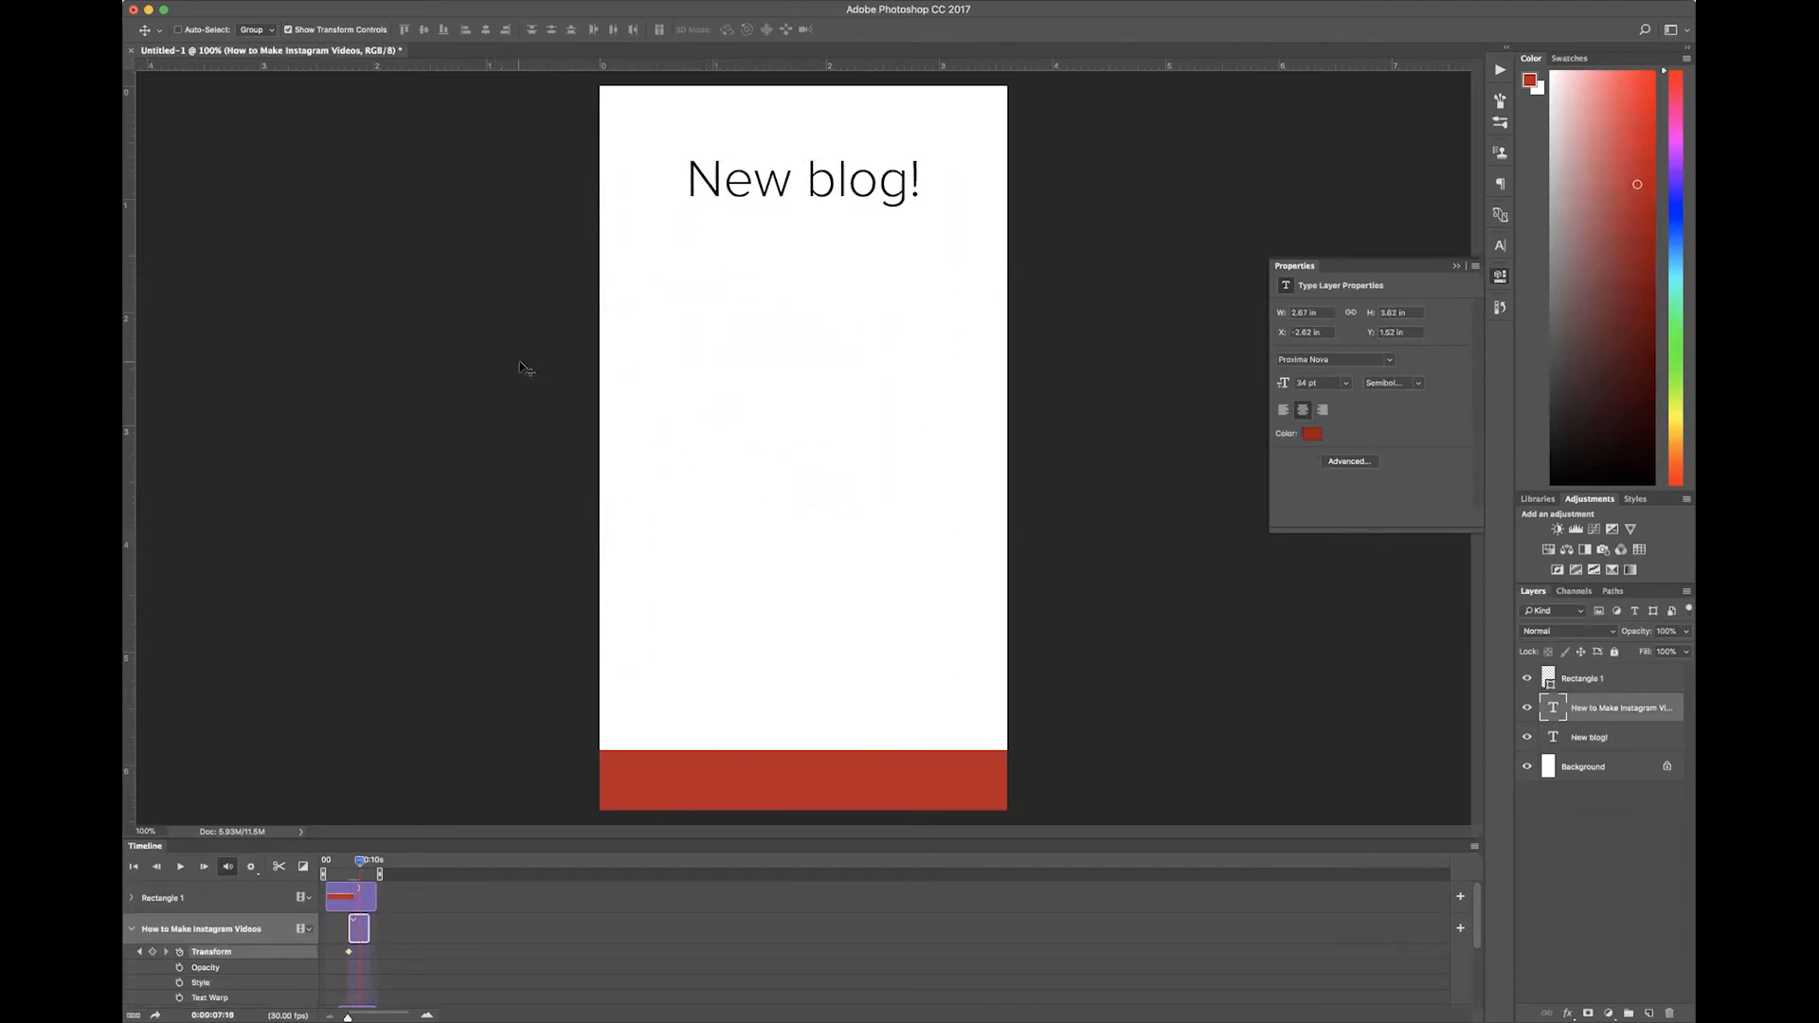
{"action": "left_click", "coordinate": [180, 867]}
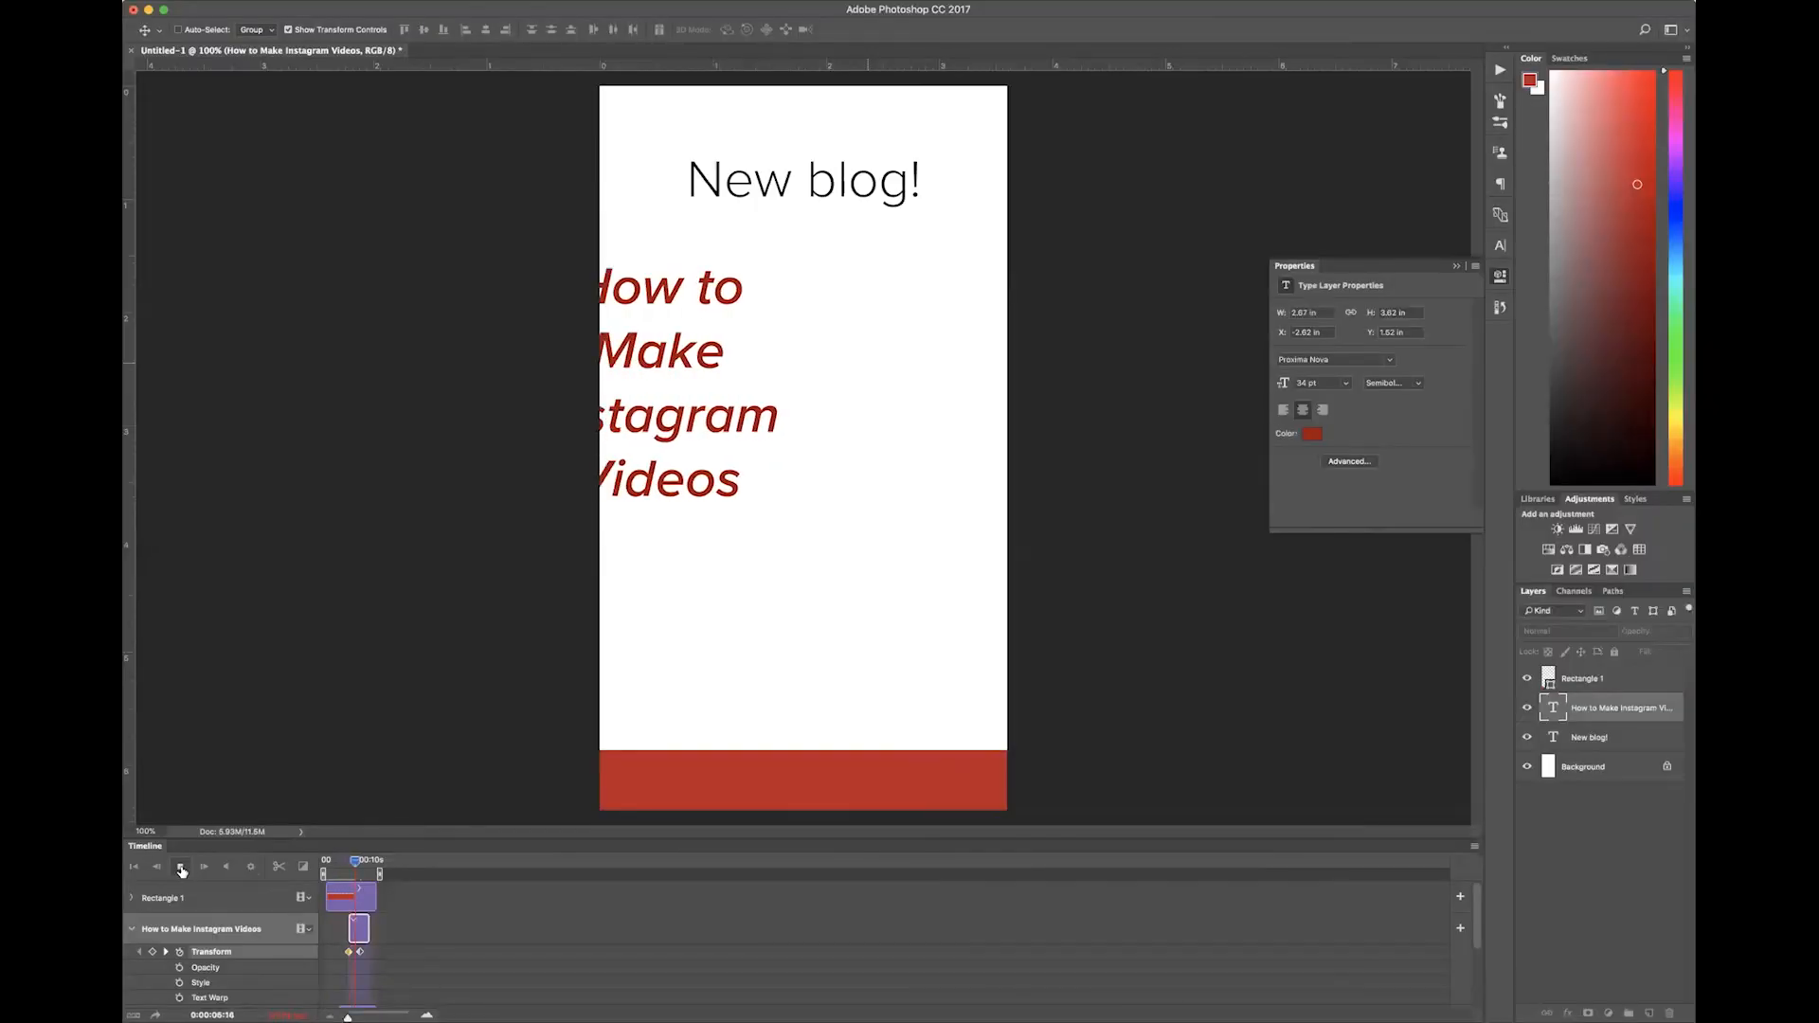